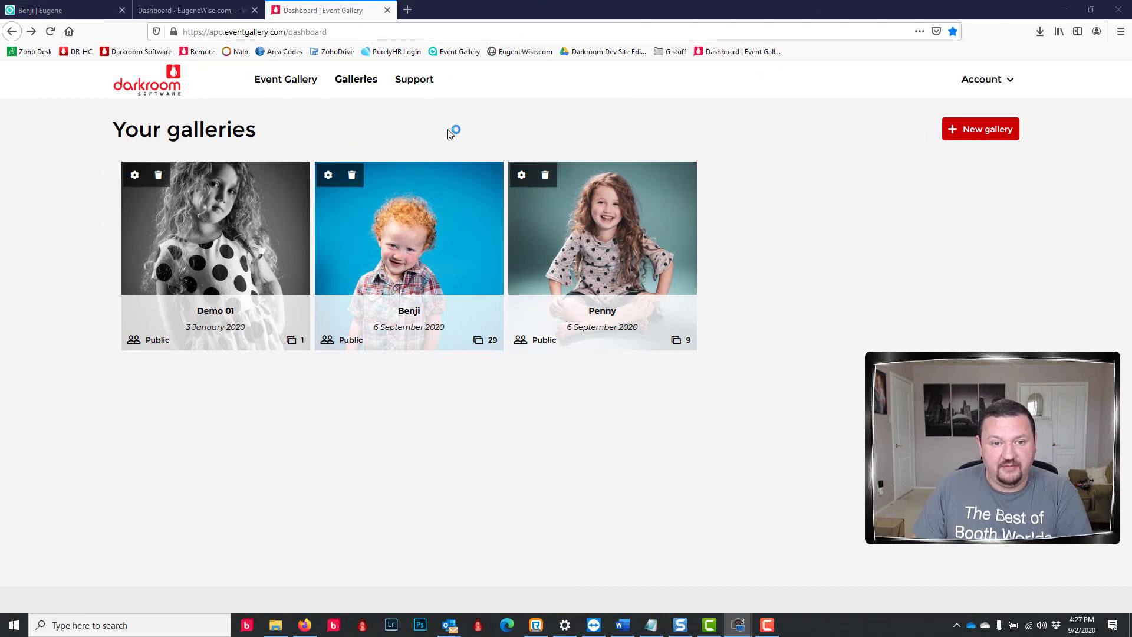
mouse_move(329, 176)
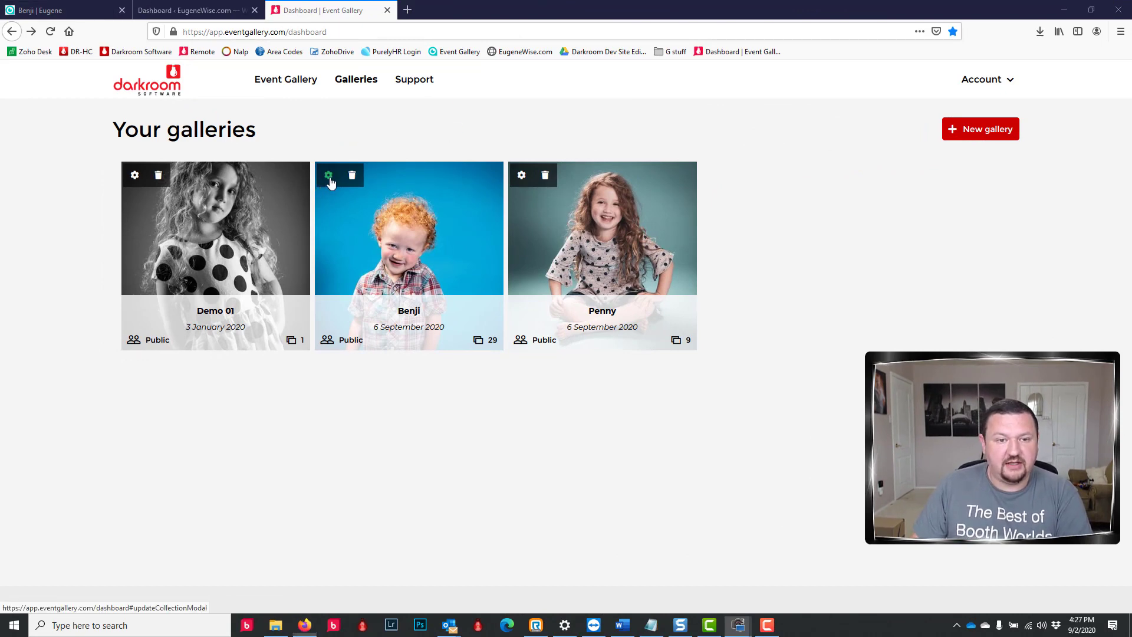
Expand the Benji gallery's Embed Code settings and select the embed-gallery div snippet for copying
left_click(328, 175)
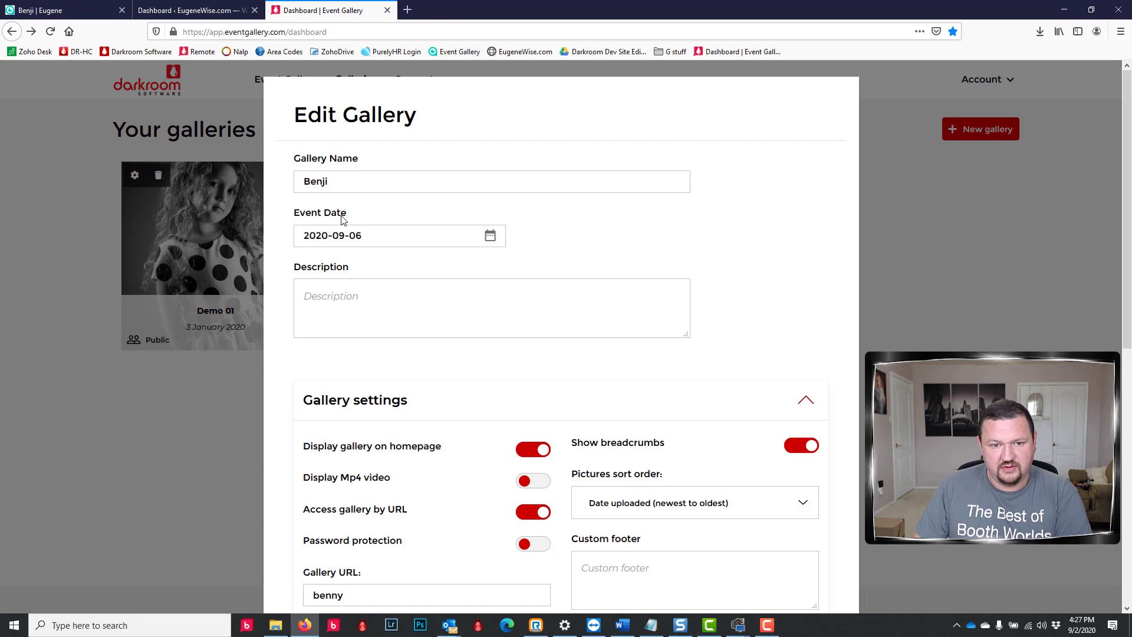
scroll("down", 3)
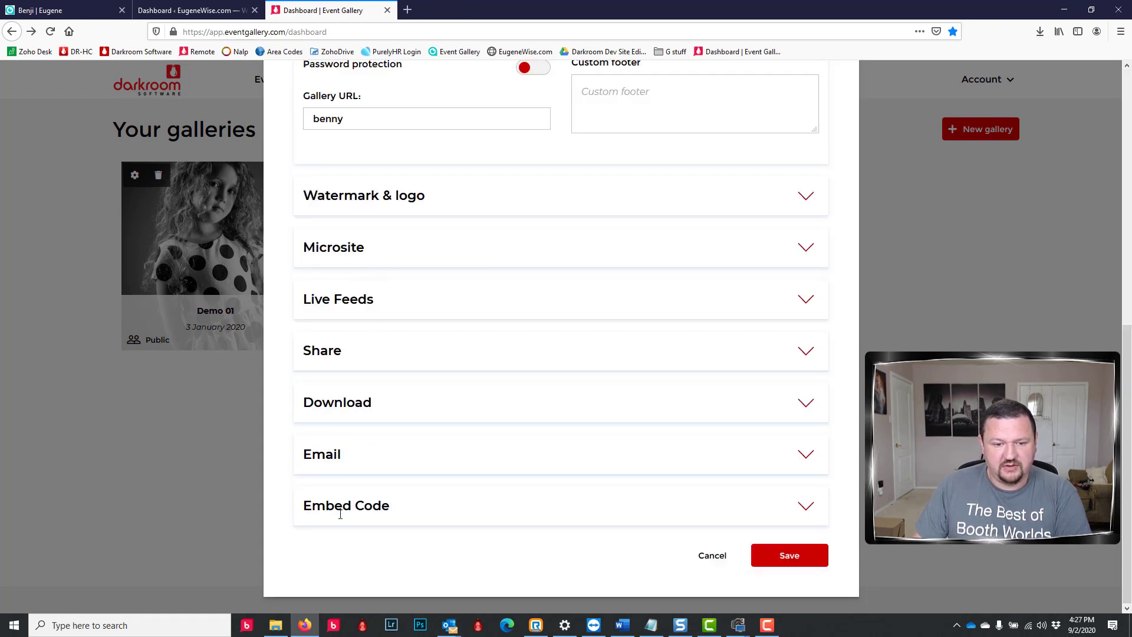
left_click(346, 505)
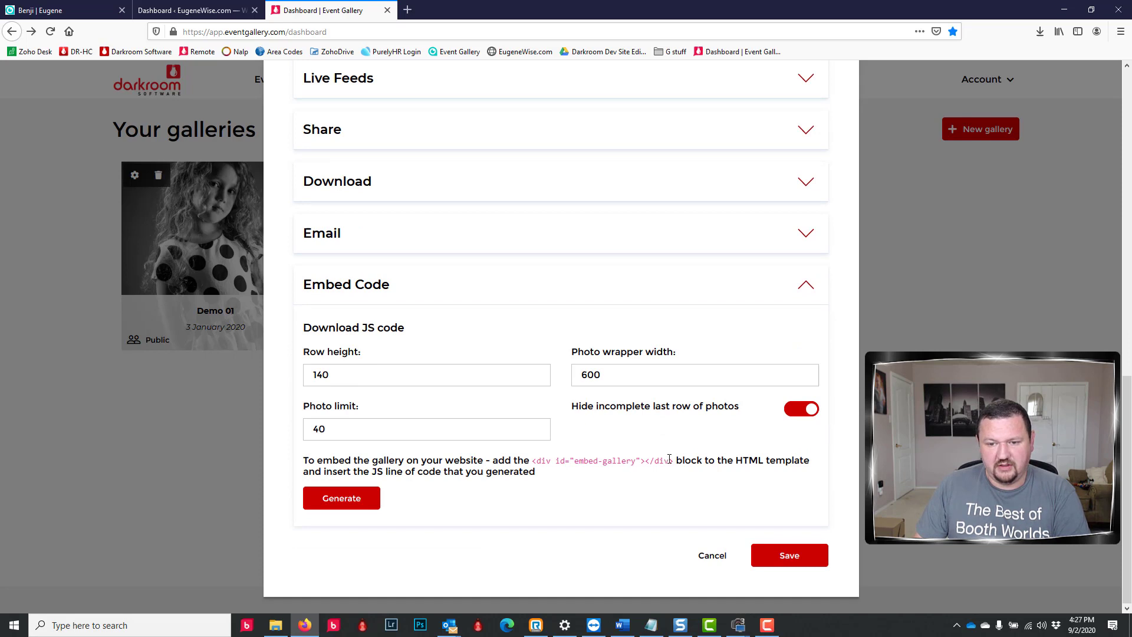
double_click(601, 460)
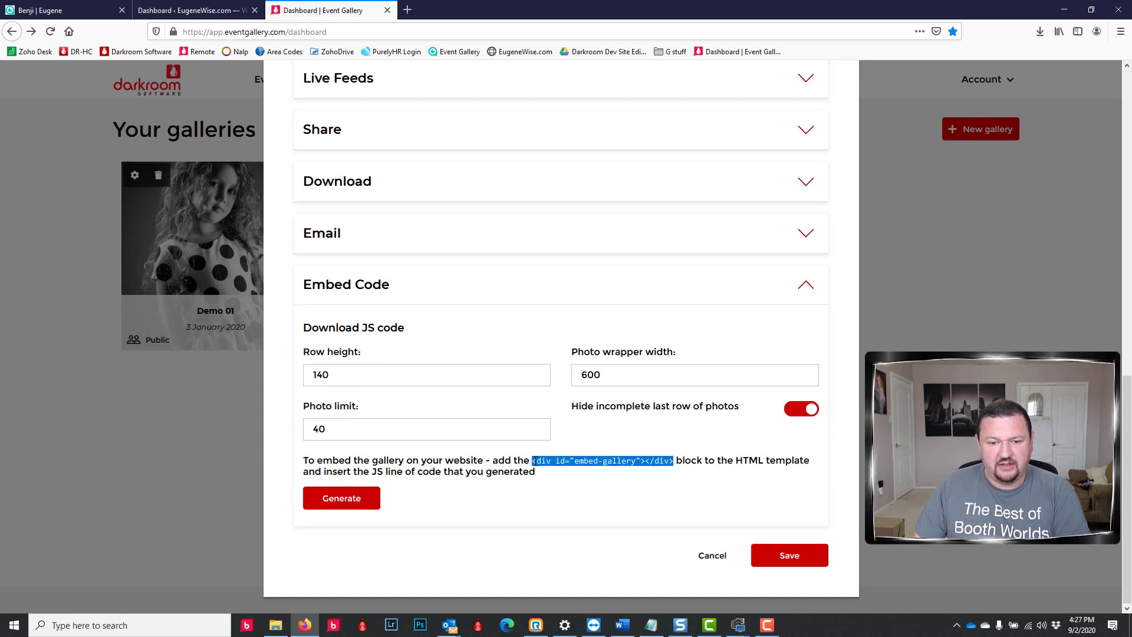
mouse_move(388, 493)
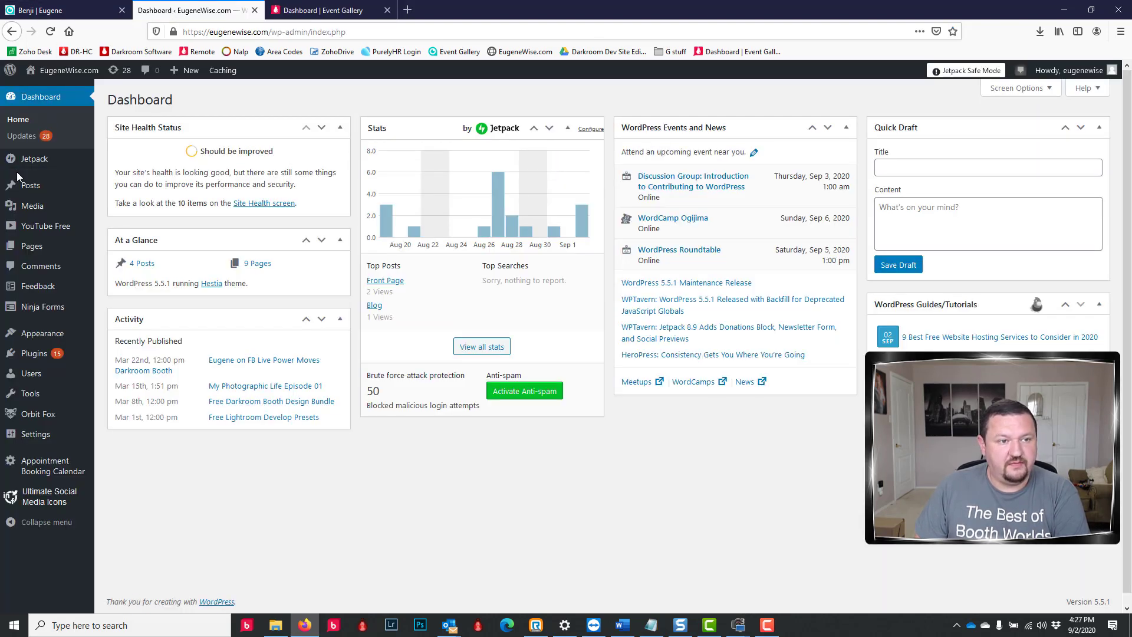
mouse_move(34, 158)
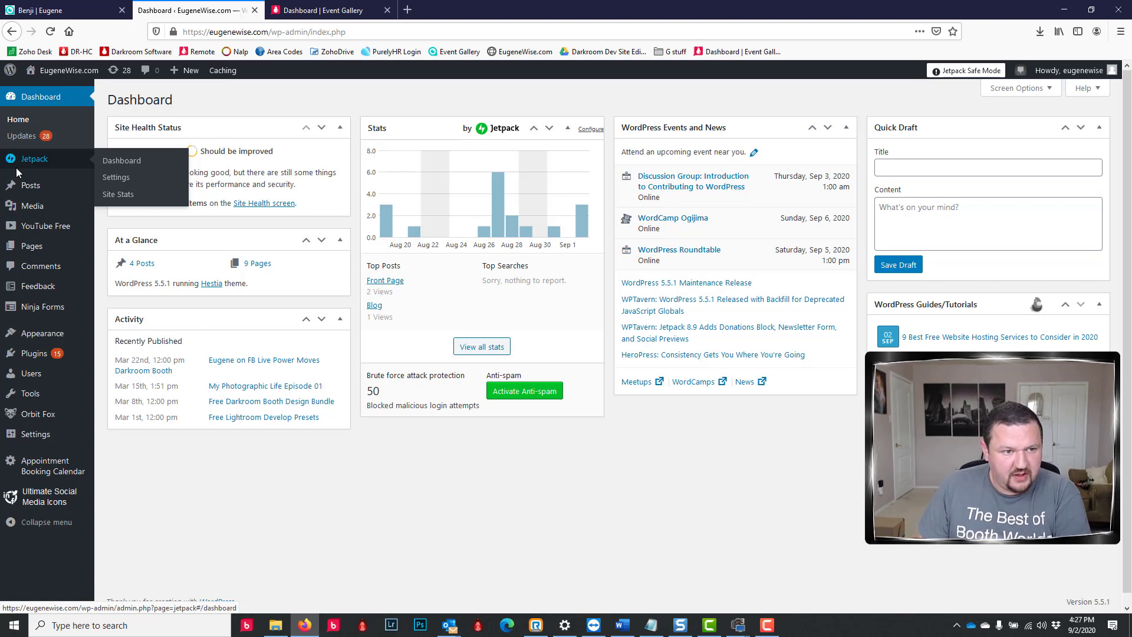
mouse_move(26, 185)
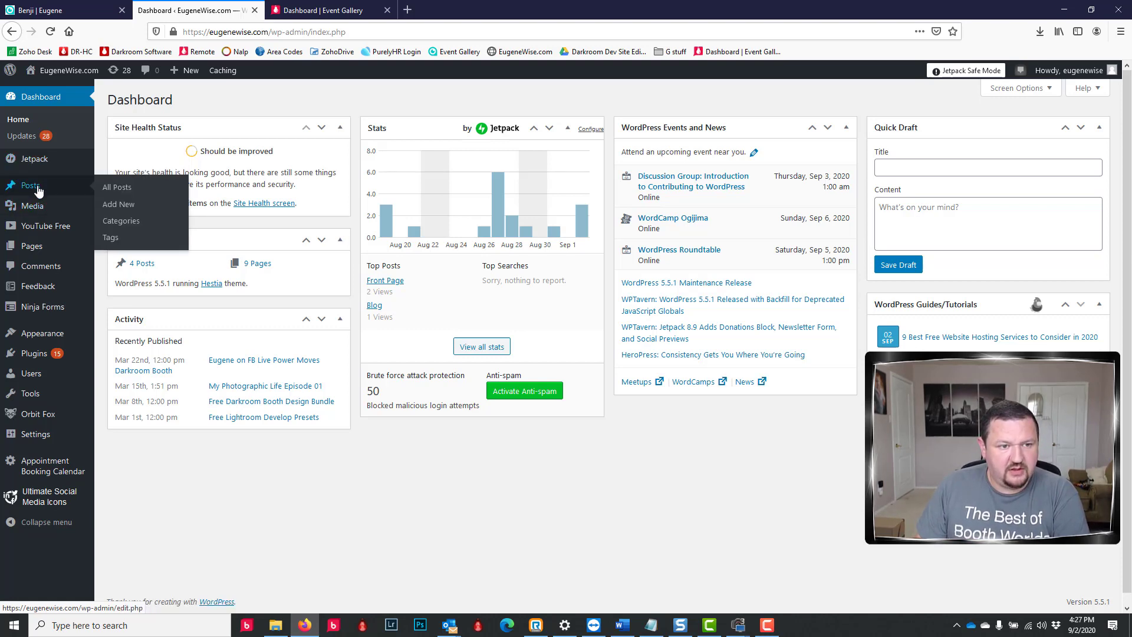
mouse_move(120, 206)
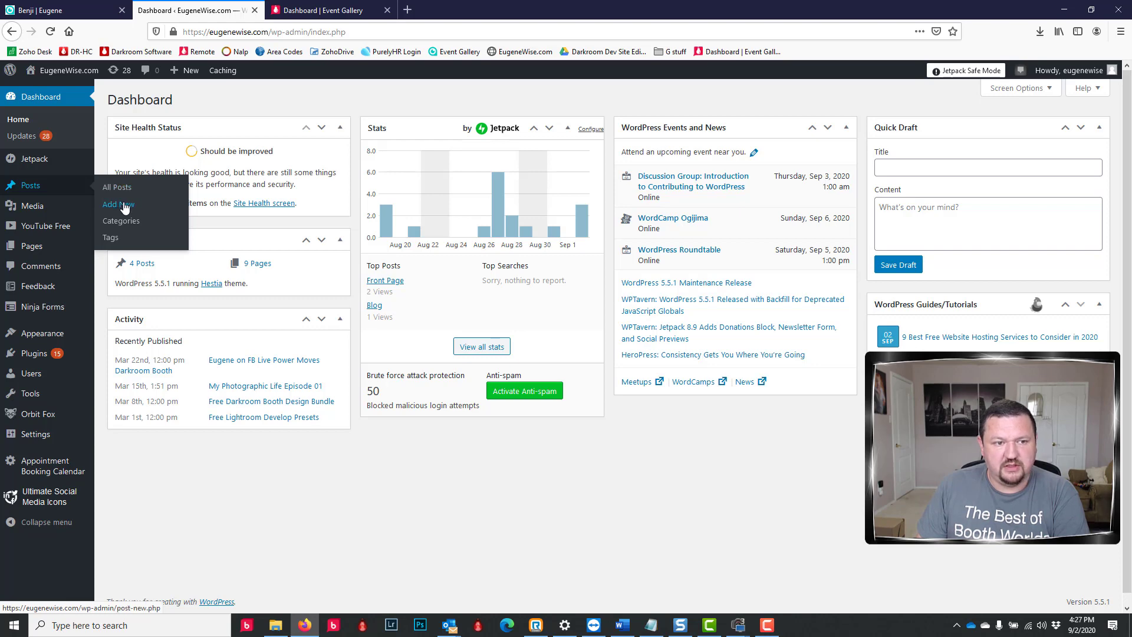
Start a new blank post from Posts > Add New on the EugeneWise.com dashboard
left_click(118, 204)
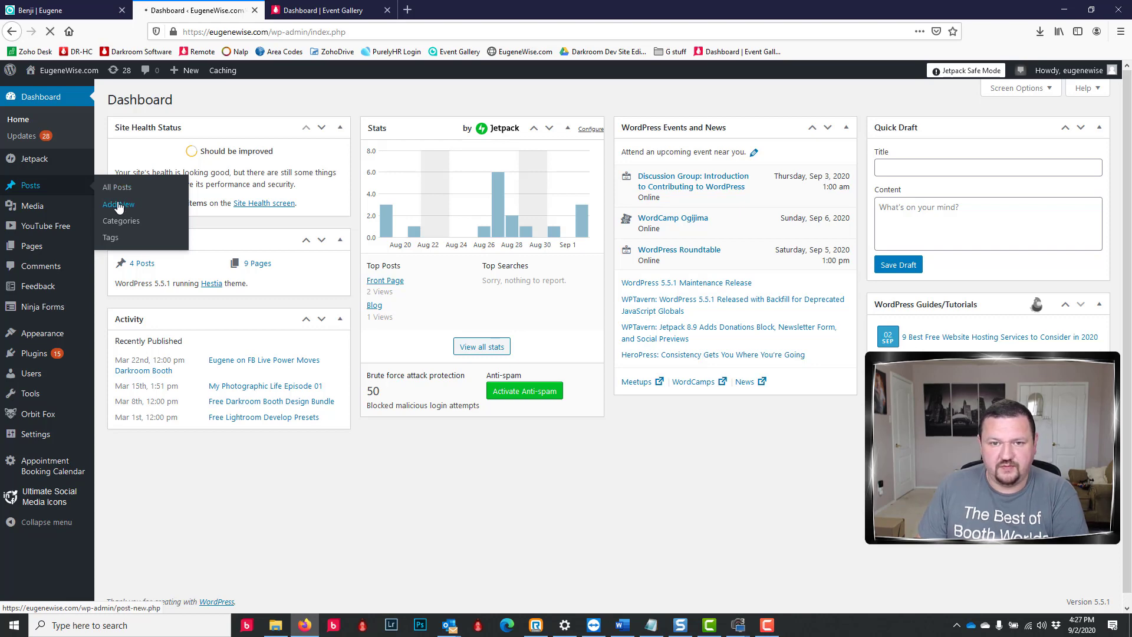
left_click(118, 204)
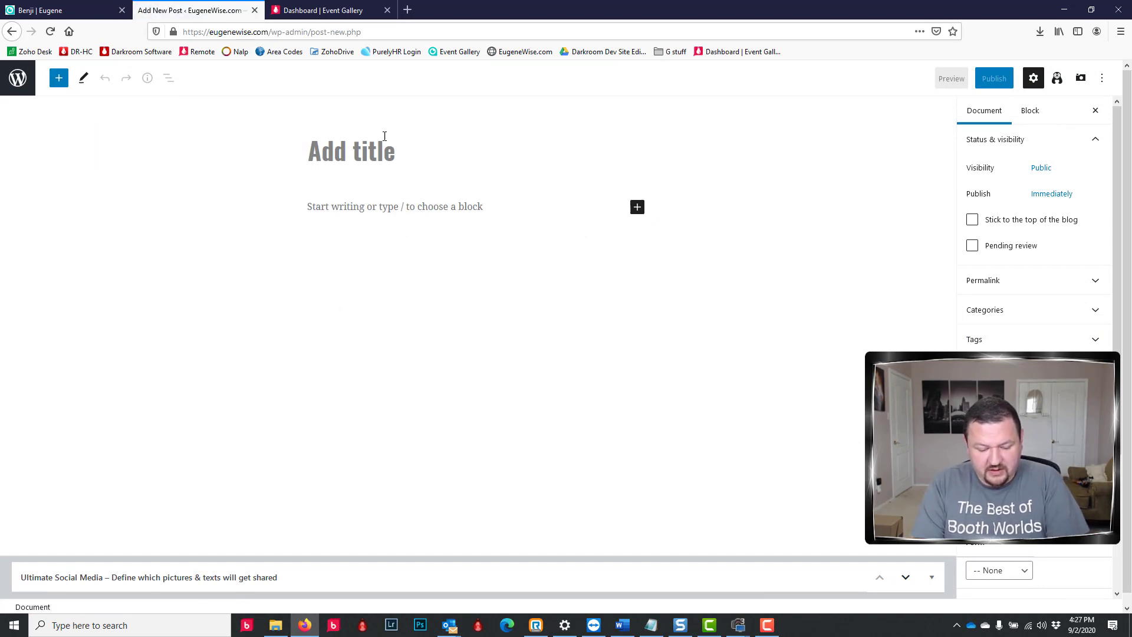
Title the new post 'Demo Embed Gallery'
type("Demo Embed")
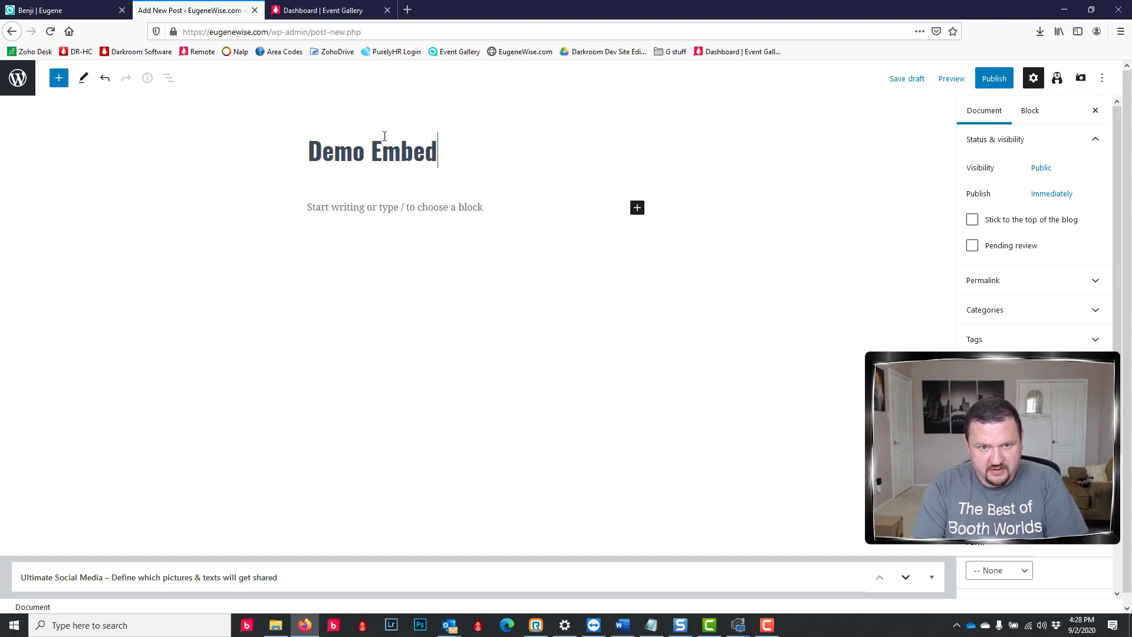
type("Gall")
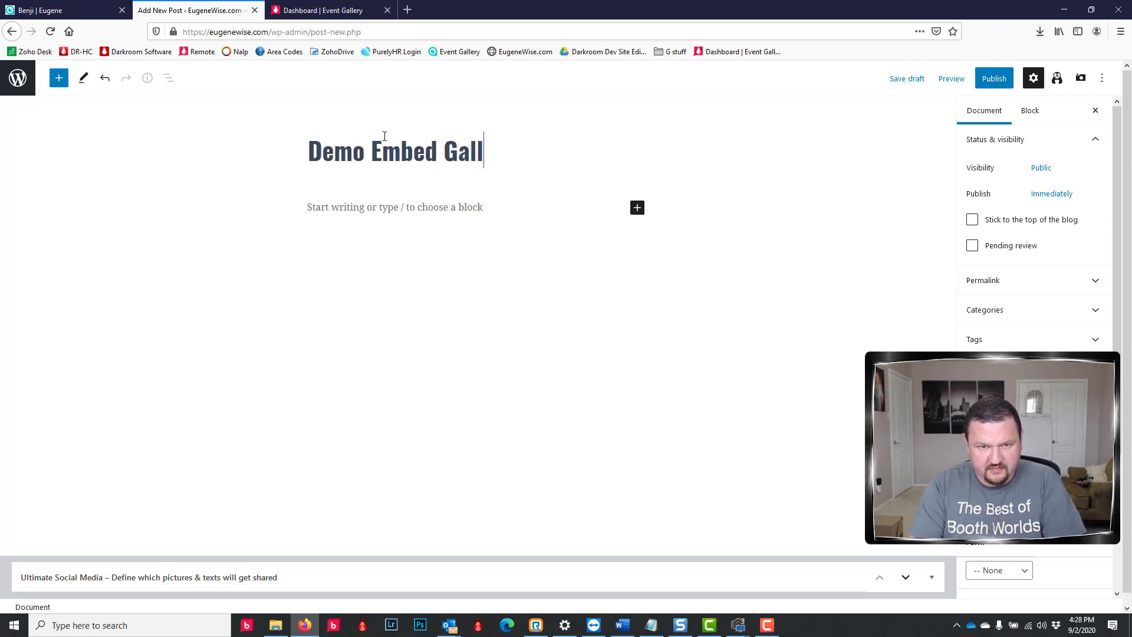
type("ery")
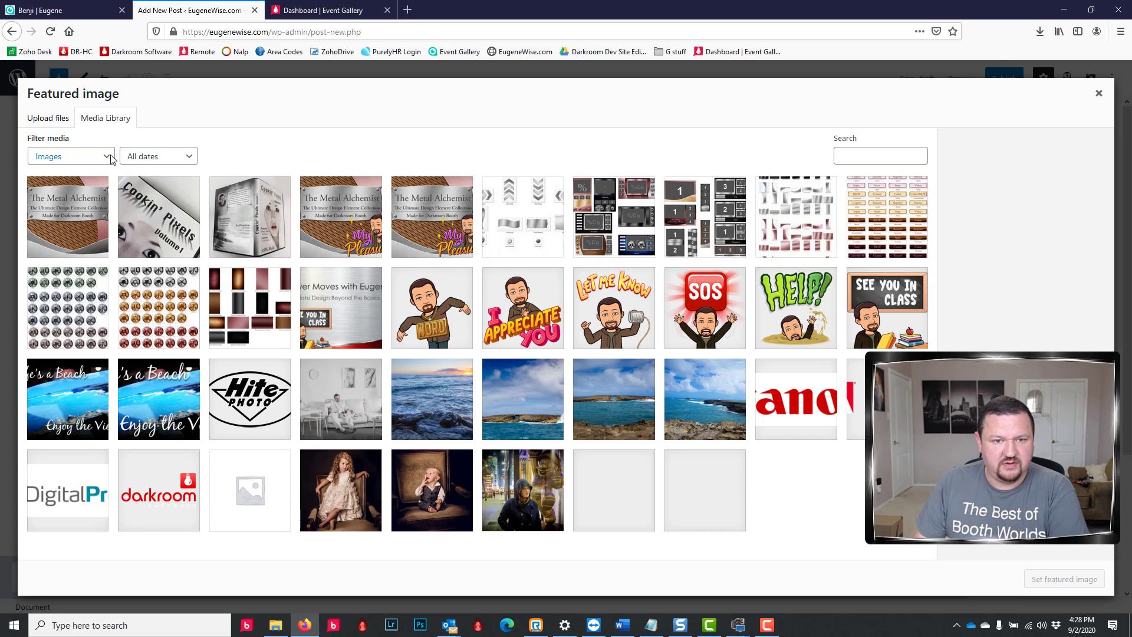
Set the seated-child photo from the Media Library as the post's featured image
scroll("down", 3)
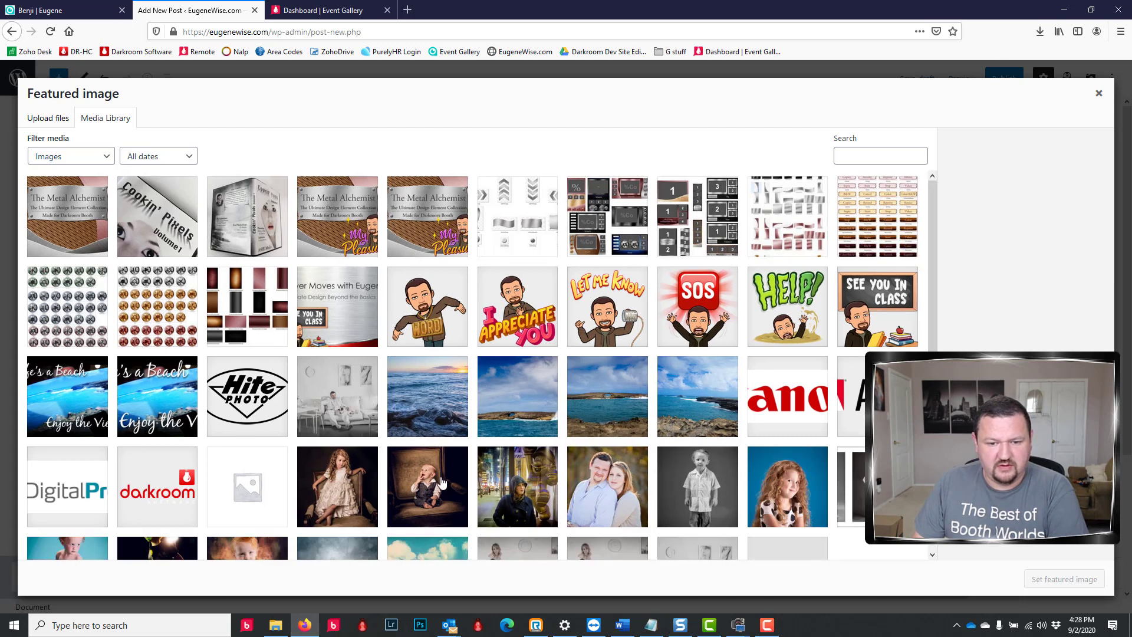
left_click(427, 486)
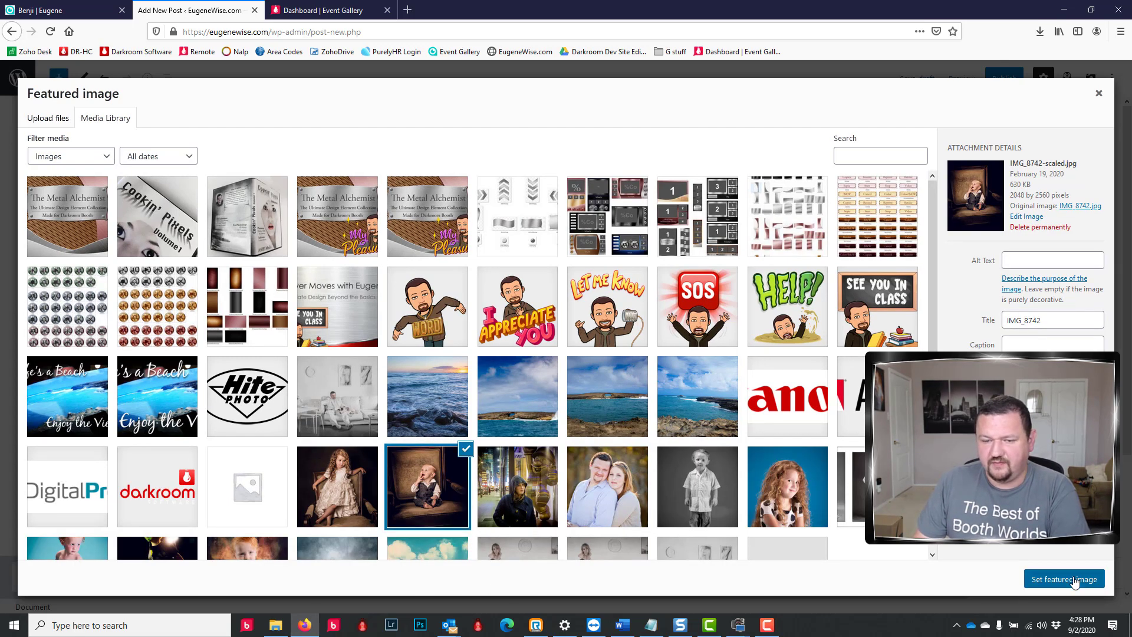
left_click(1064, 579)
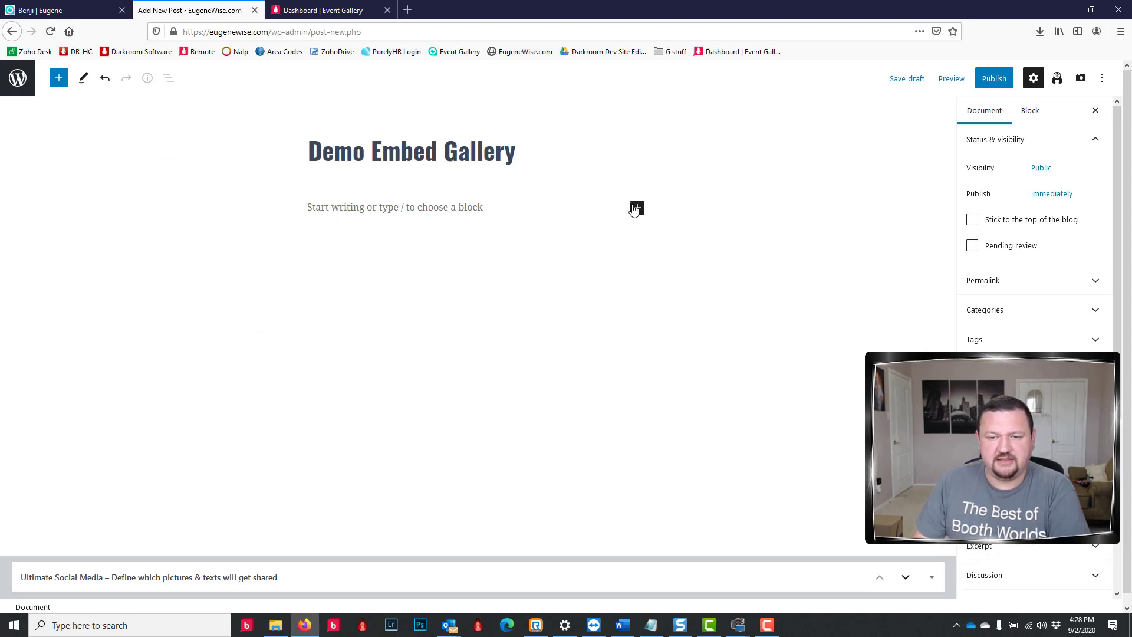
Add a Custom HTML block containing <html><div id="embed-gallery"></div></html>
left_click(637, 208)
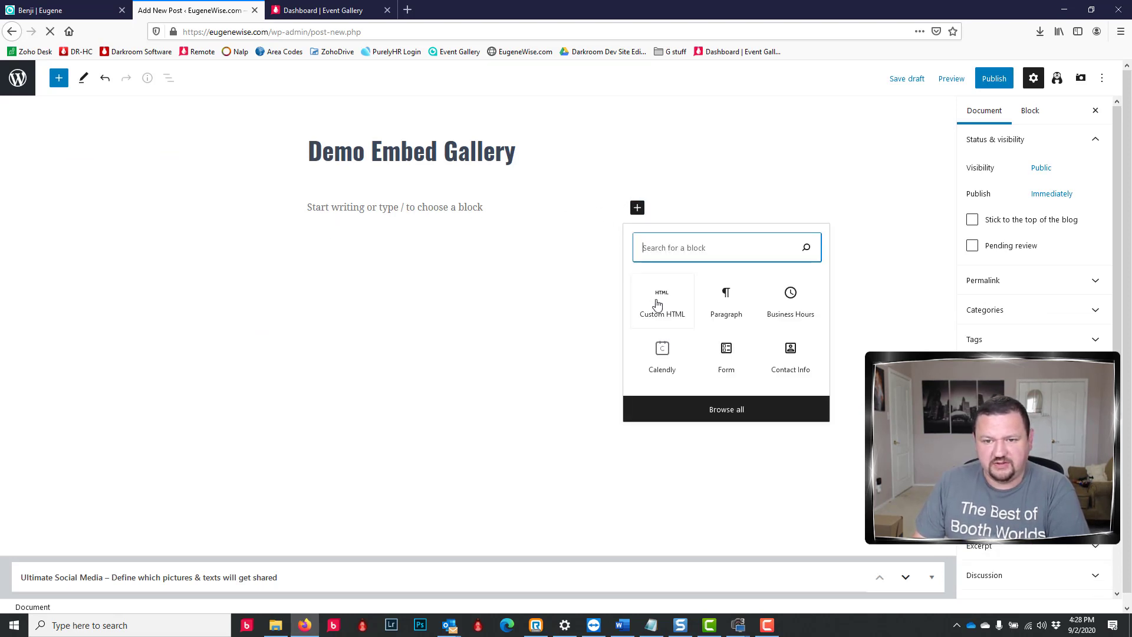
left_click(662, 300)
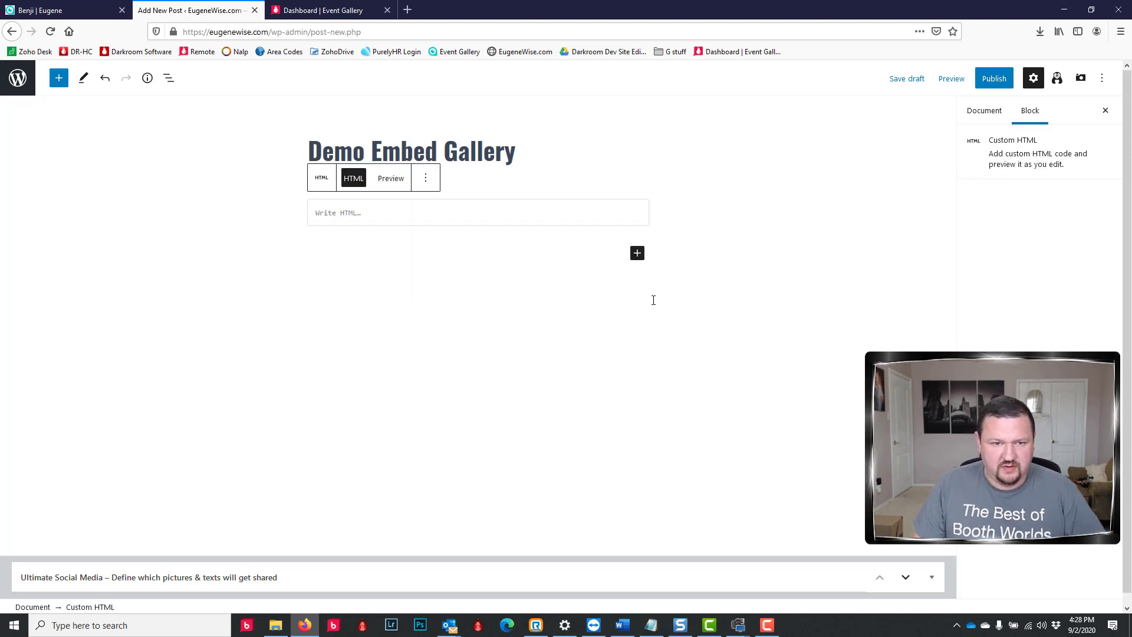
mouse_move(566, 268)
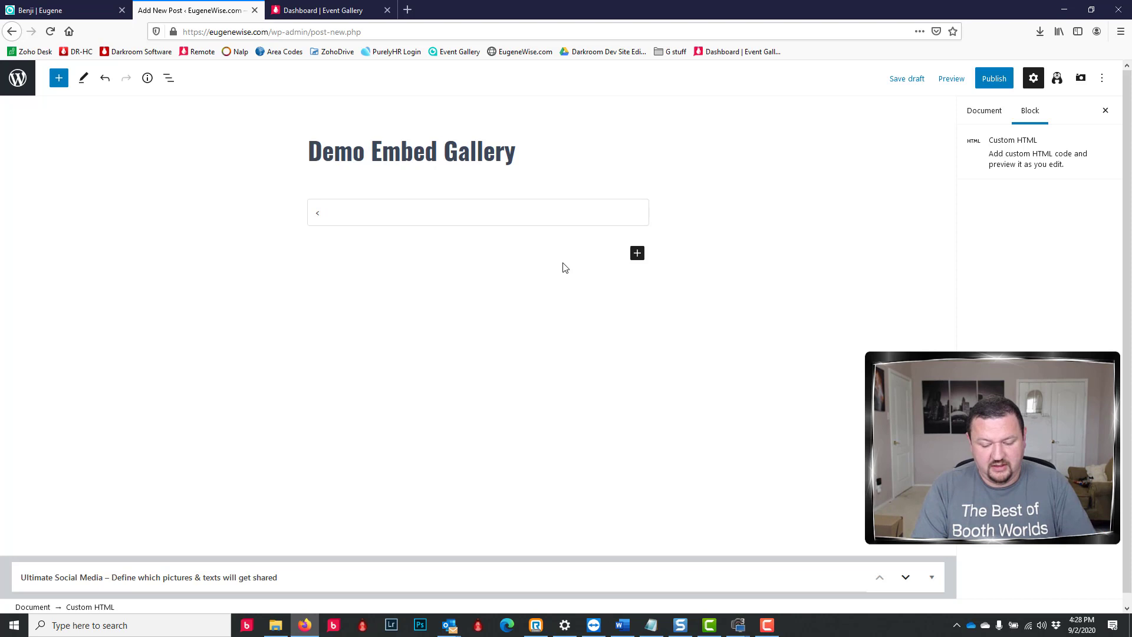
type("<html>")
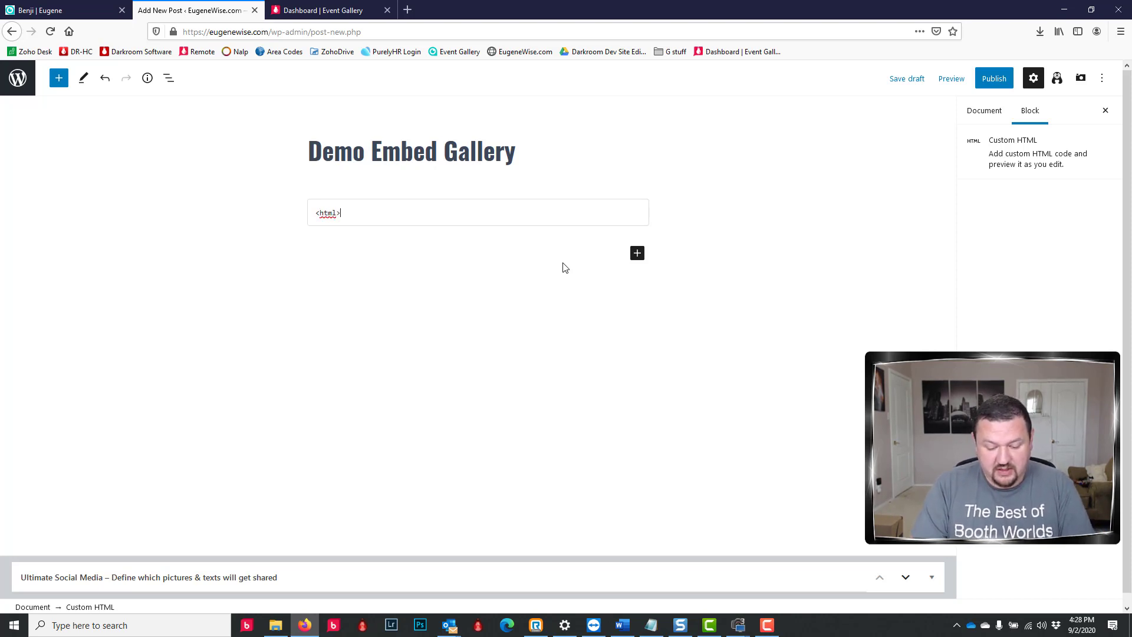
type("<div id=\"embed-gallery\"></div></html>")
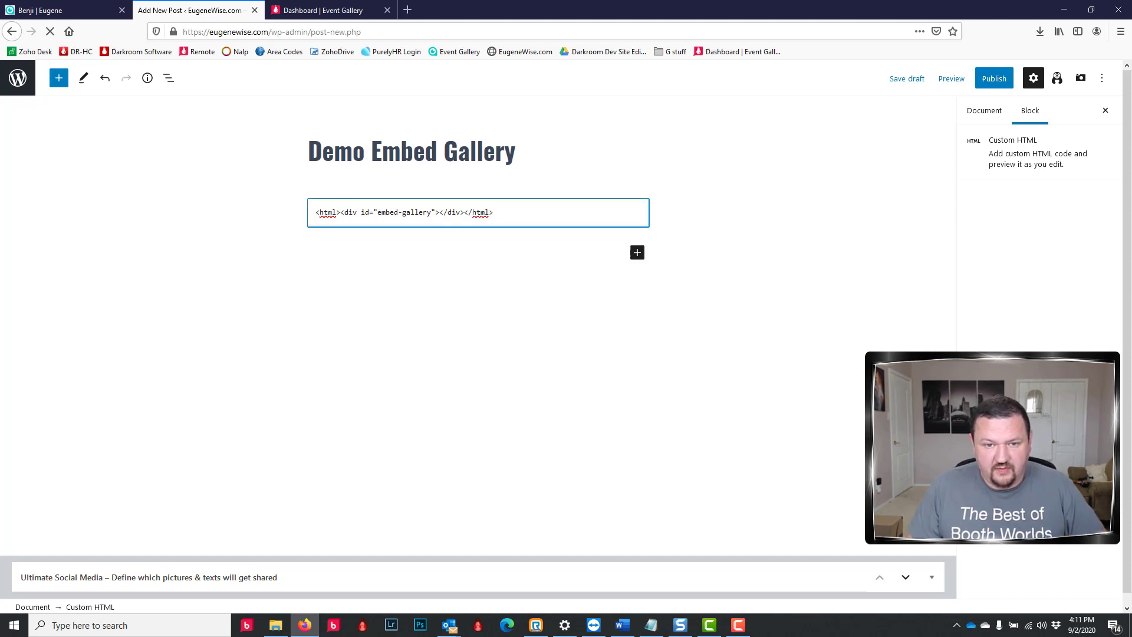
left_click(466, 212)
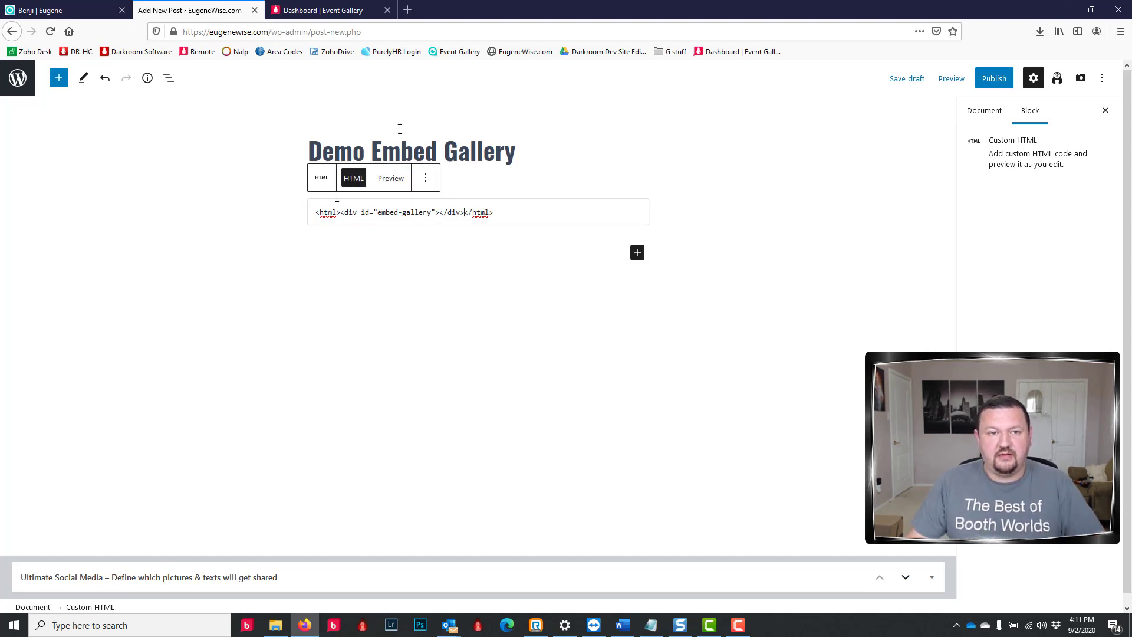
Generate the Benji gallery's JavaScript embed line in Event Gallery and copy it
left_click(337, 9)
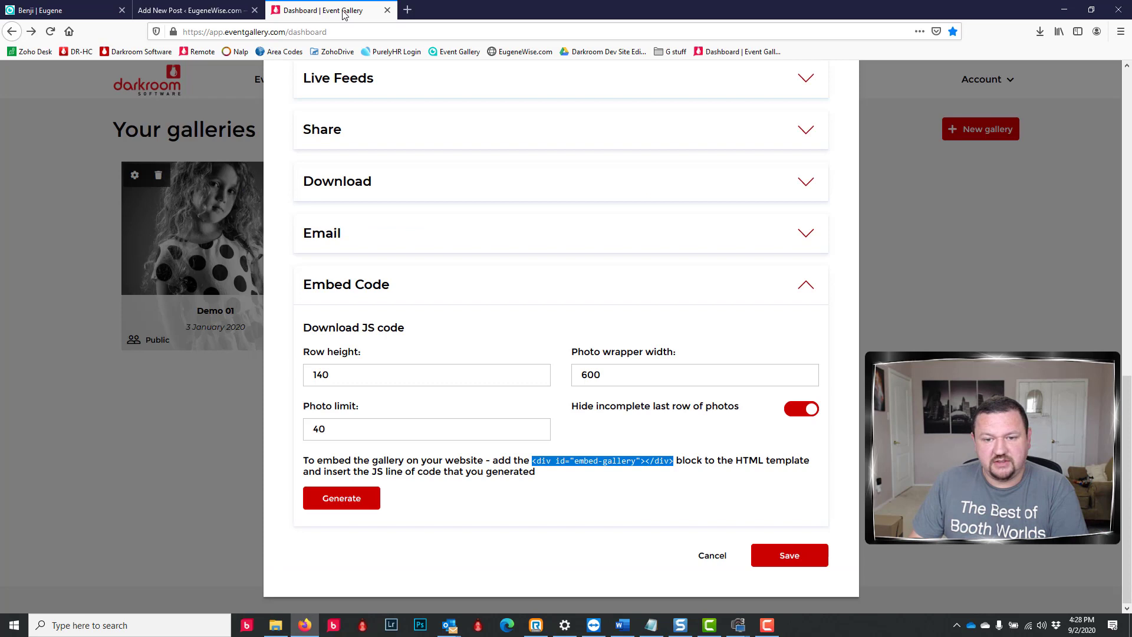
mouse_move(365, 502)
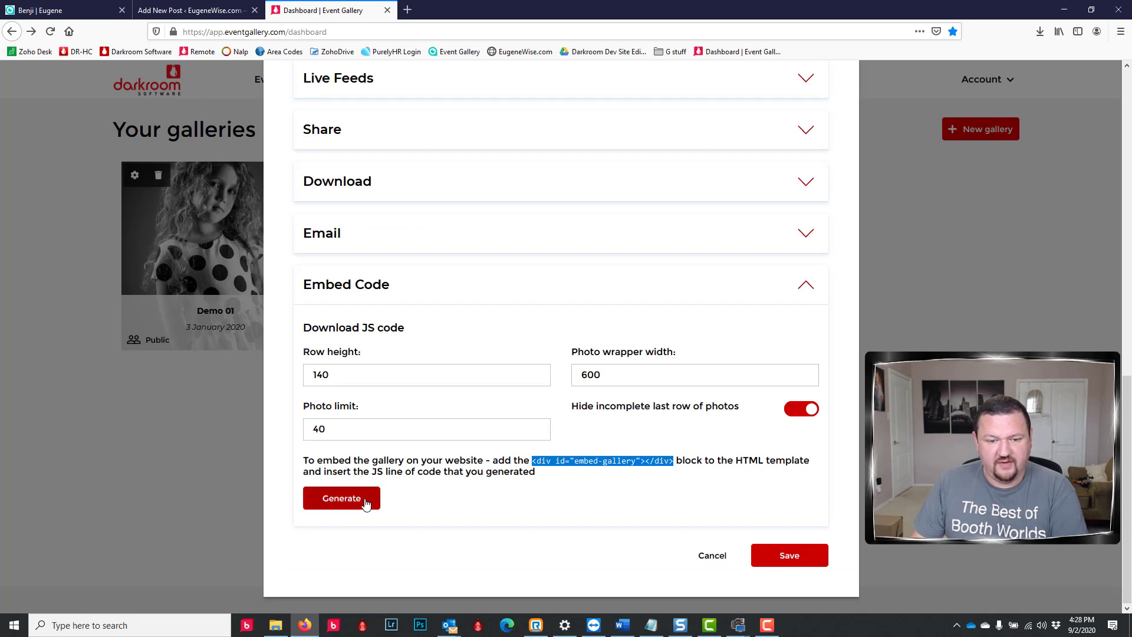
left_click(341, 498)
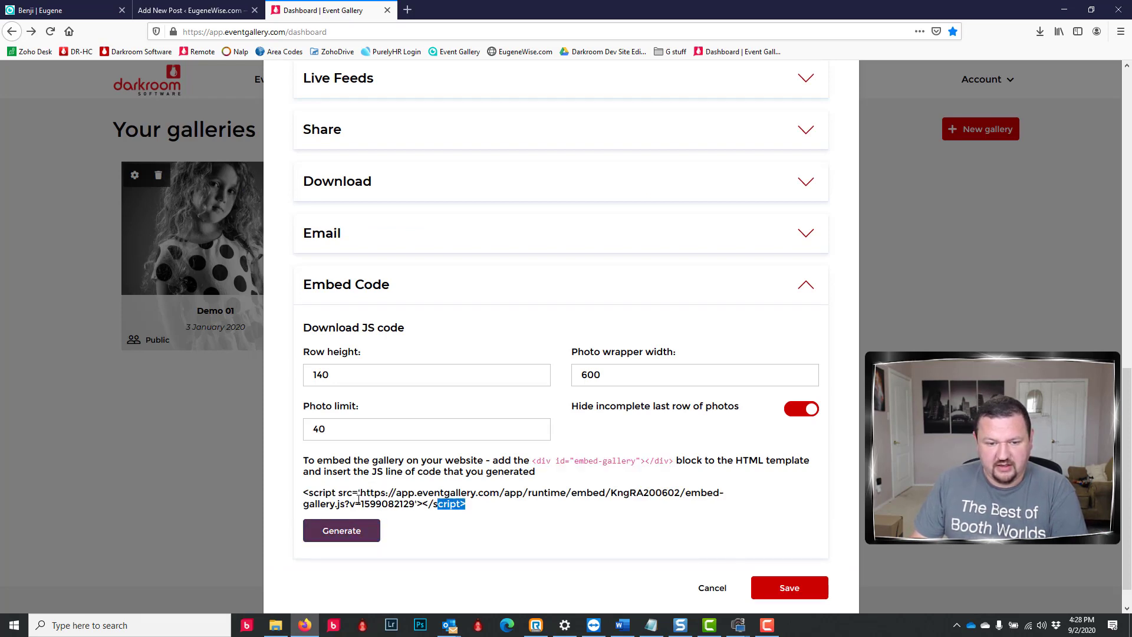
right_click(335, 493)
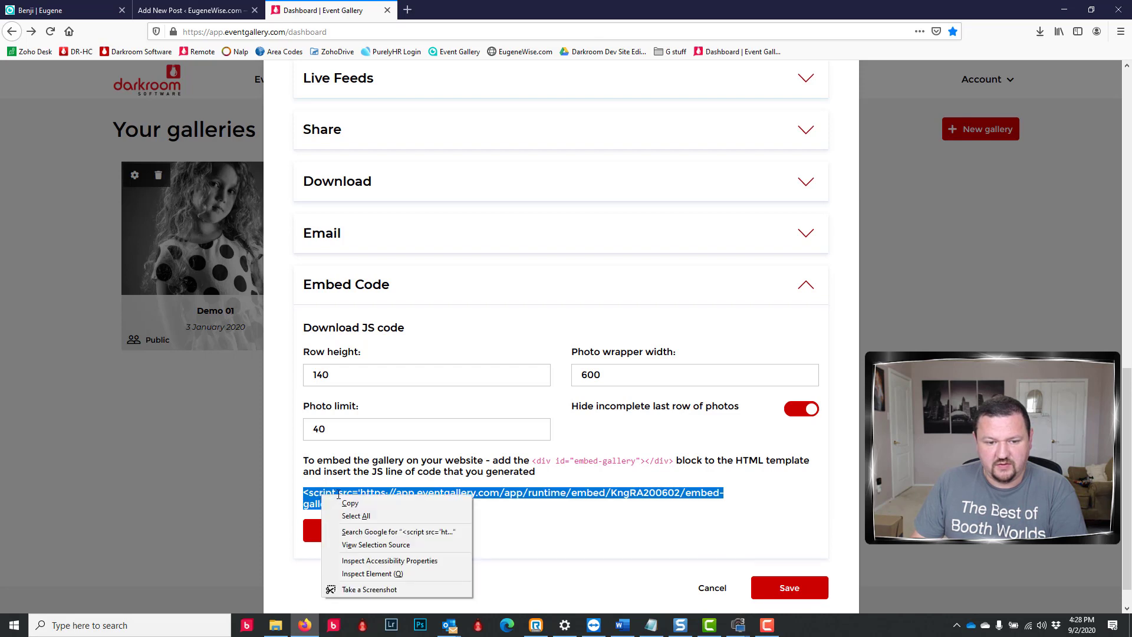
left_click(188, 11)
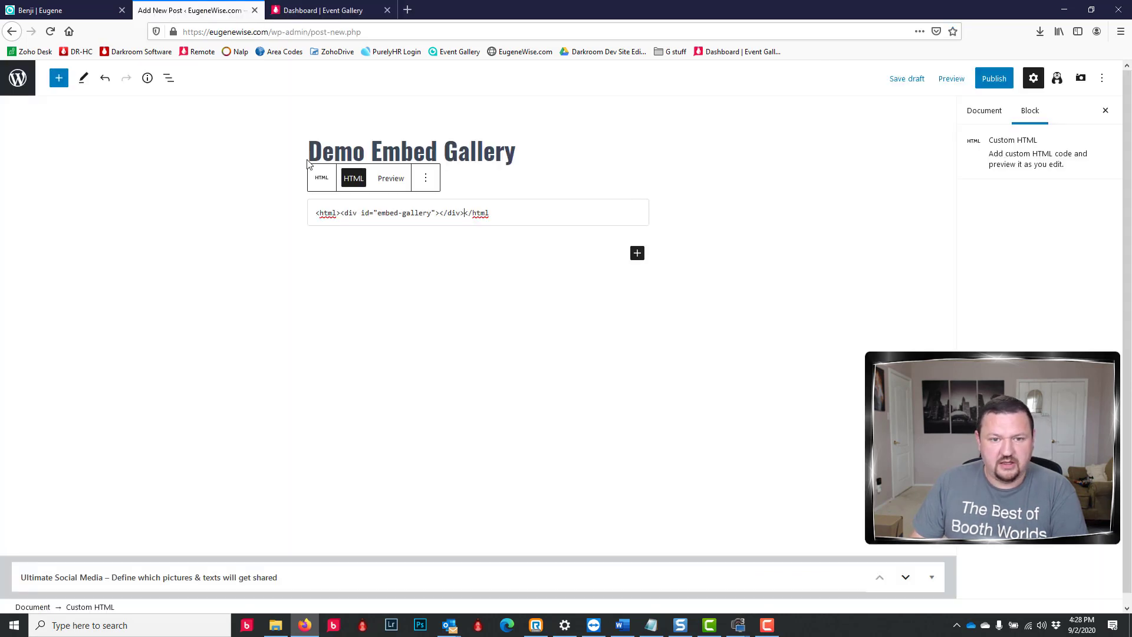
Paste the eventgallery.com embed script after the div in the HTML block and publish the post
type("<script src='https://app.eventgallery.com/app/runtime/embed/KngRA200602/embed-gallery.js?v=1599081018'></script><")
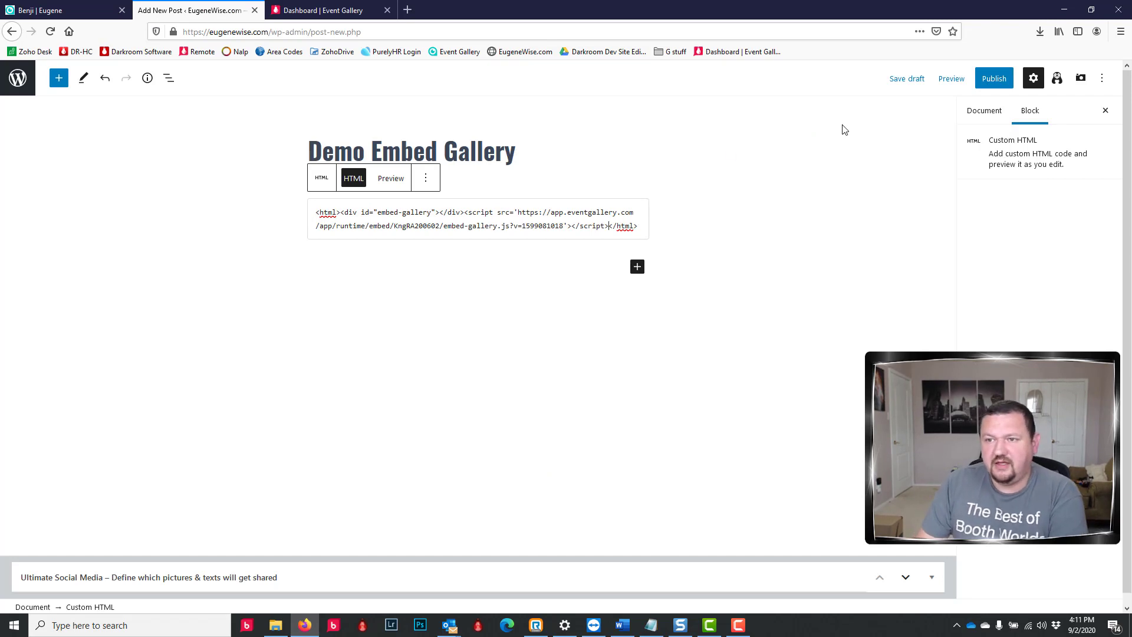
left_click(994, 78)
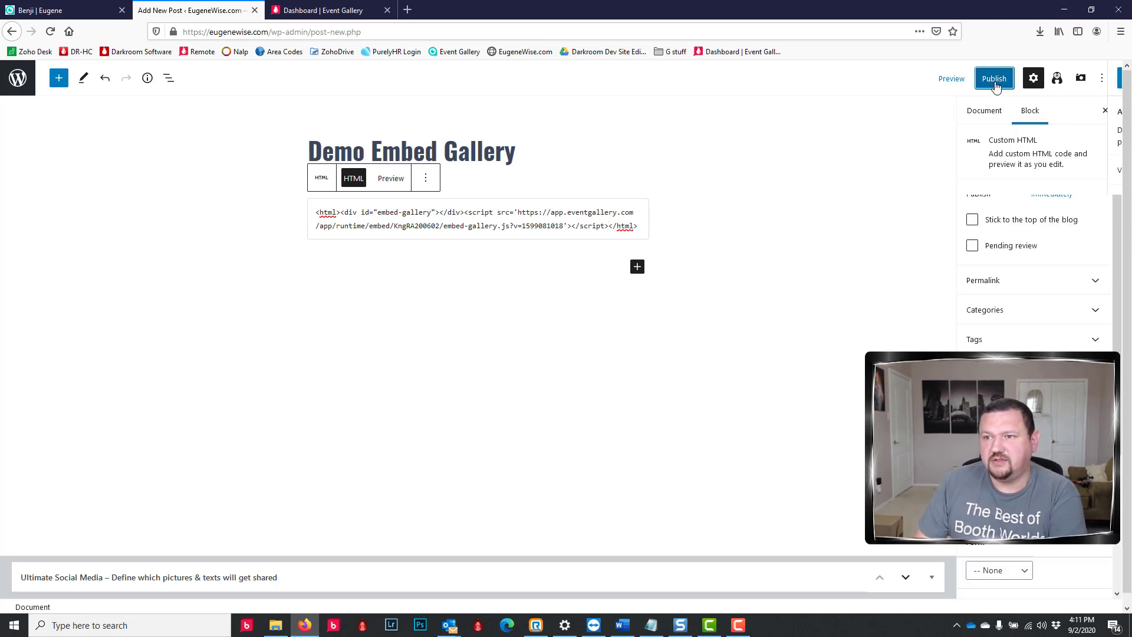
left_click(994, 78)
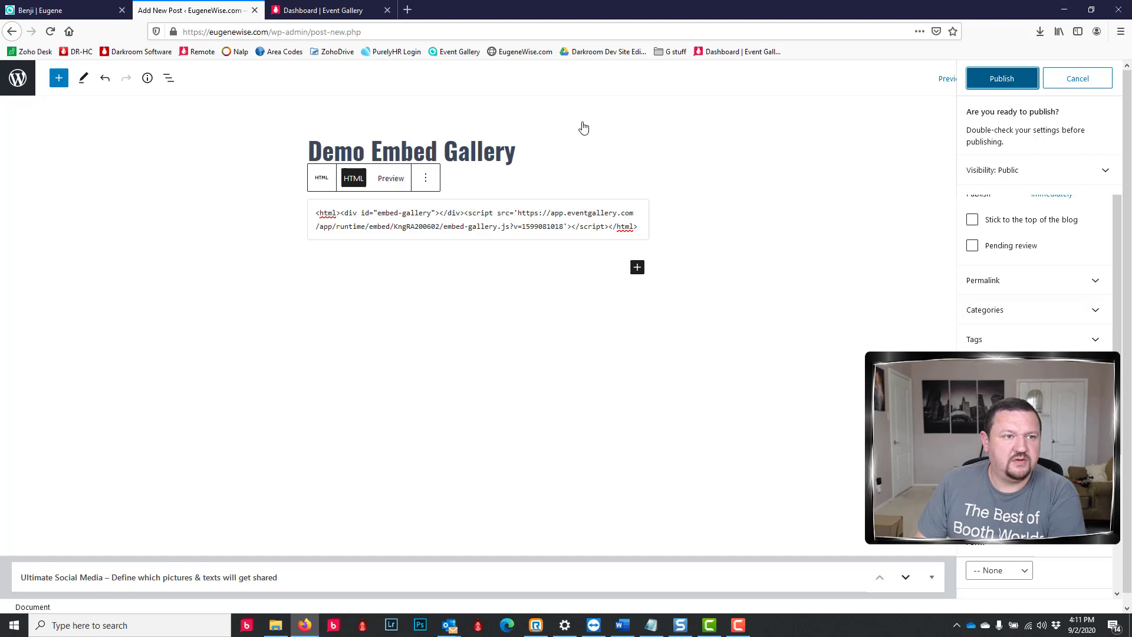
left_click(1003, 78)
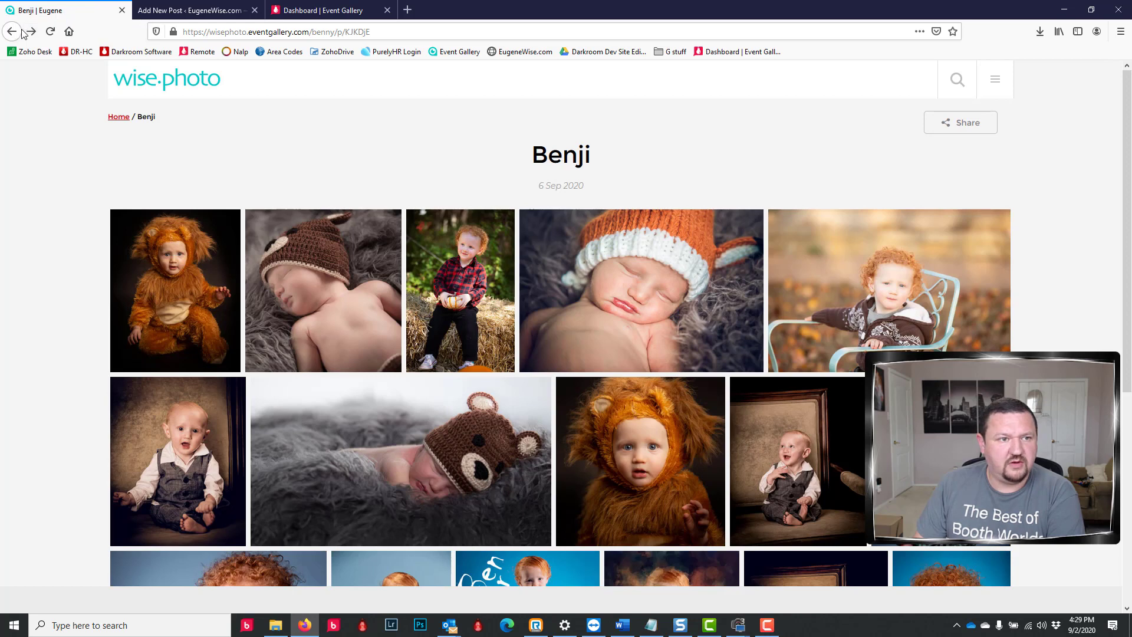
Go to the EugeneWise.com homepage and open its Blog page listing the new post
left_click(11, 30)
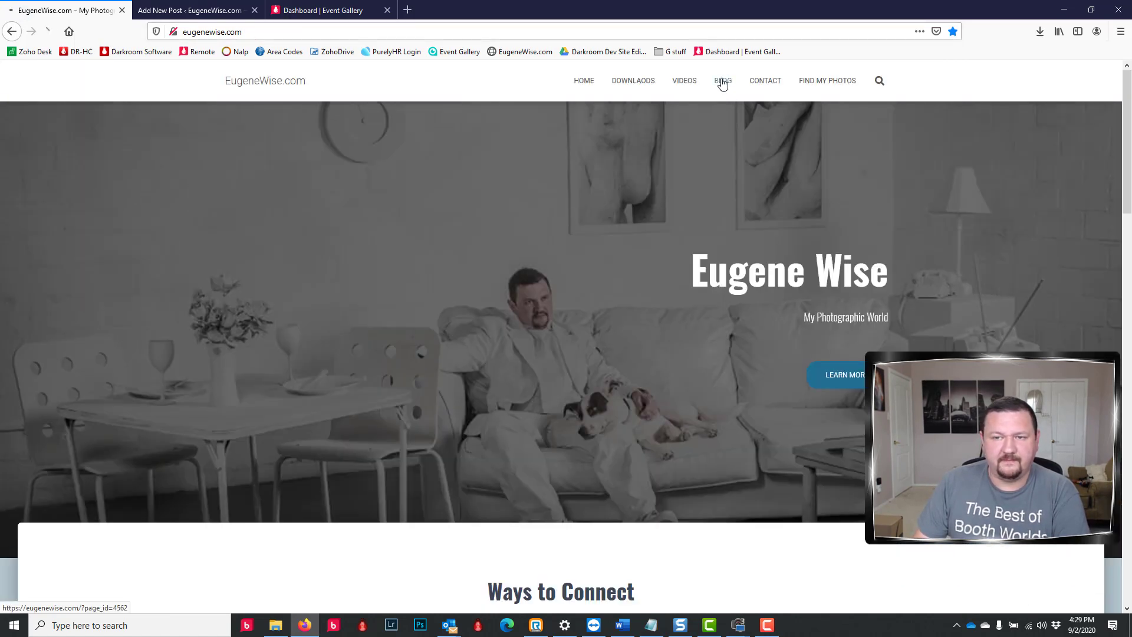
left_click(722, 80)
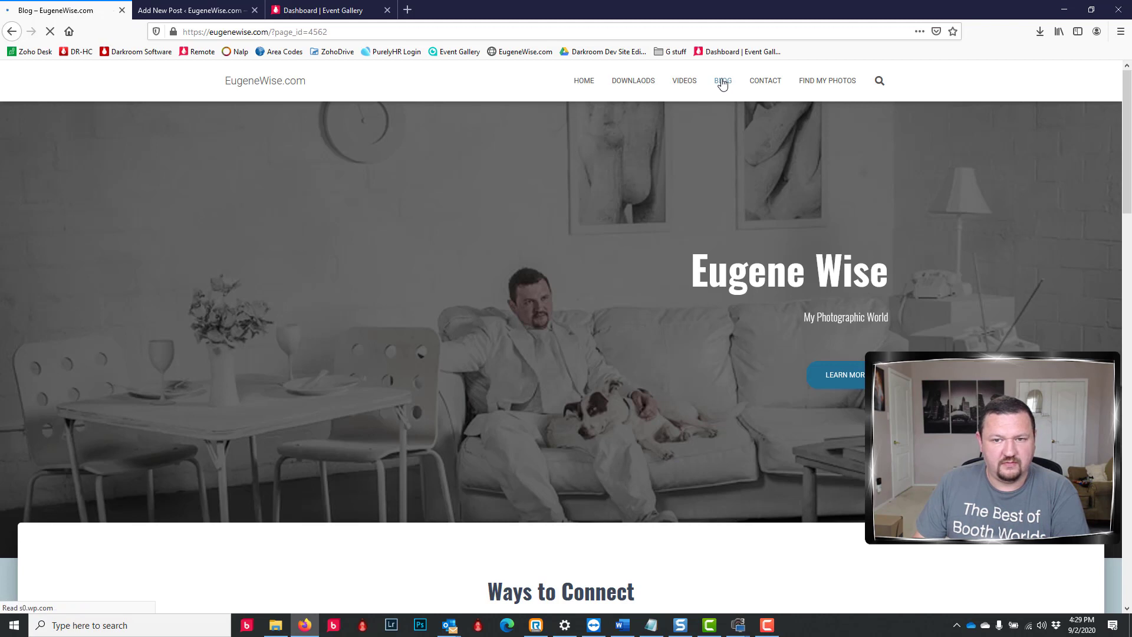
left_click(722, 80)
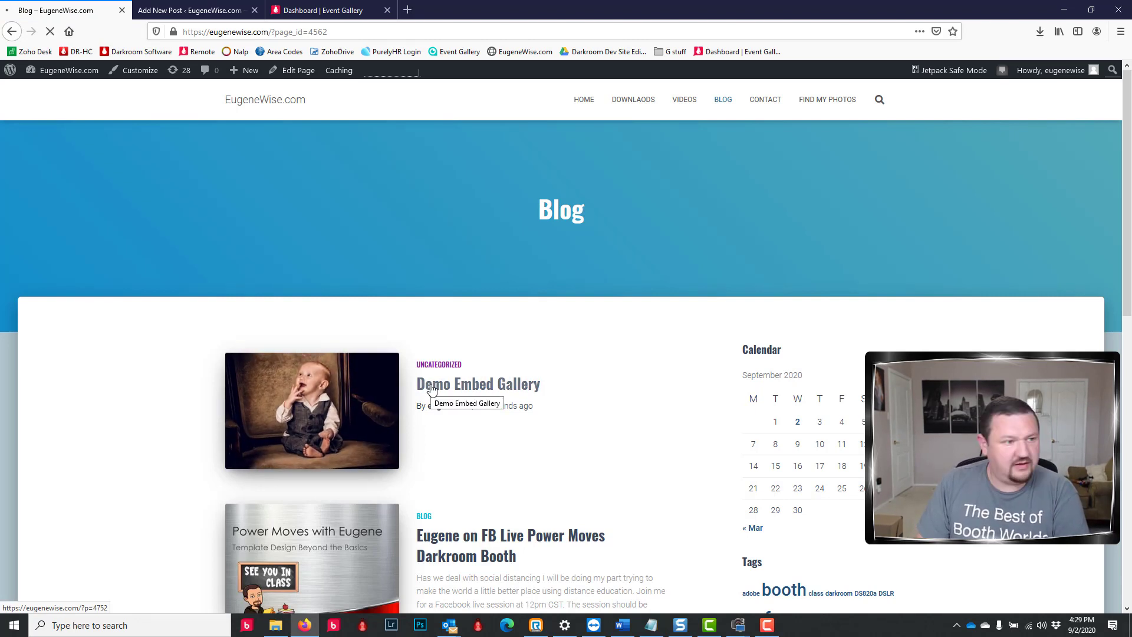
Open the Demo Embed Gallery post and watch the embedded Benji photo grid load
left_click(478, 383)
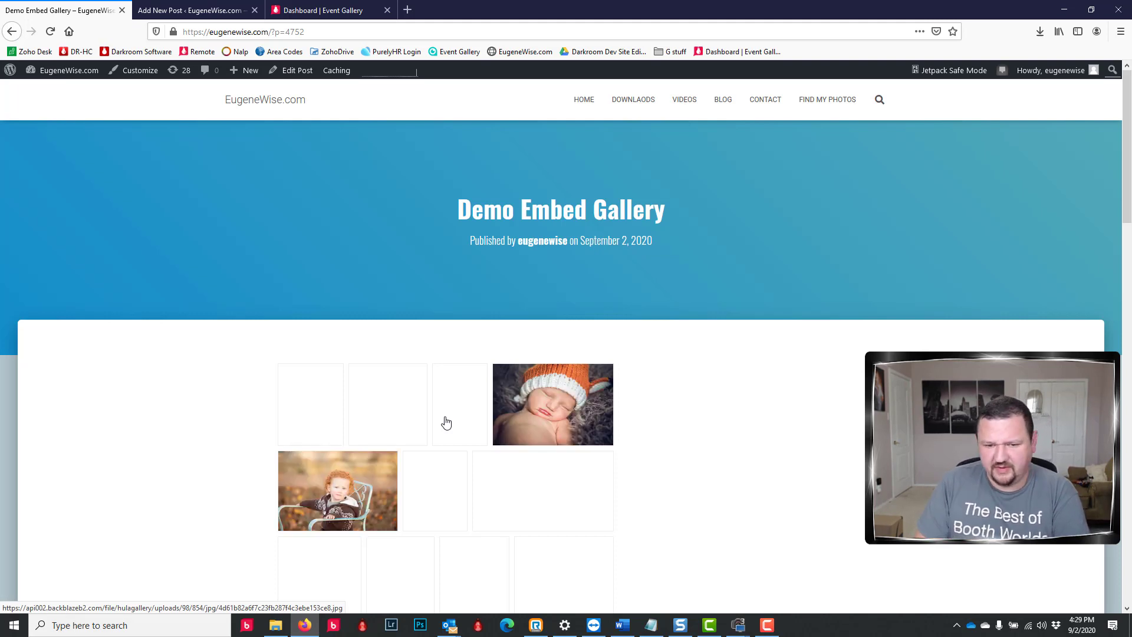
mouse_move(288, 486)
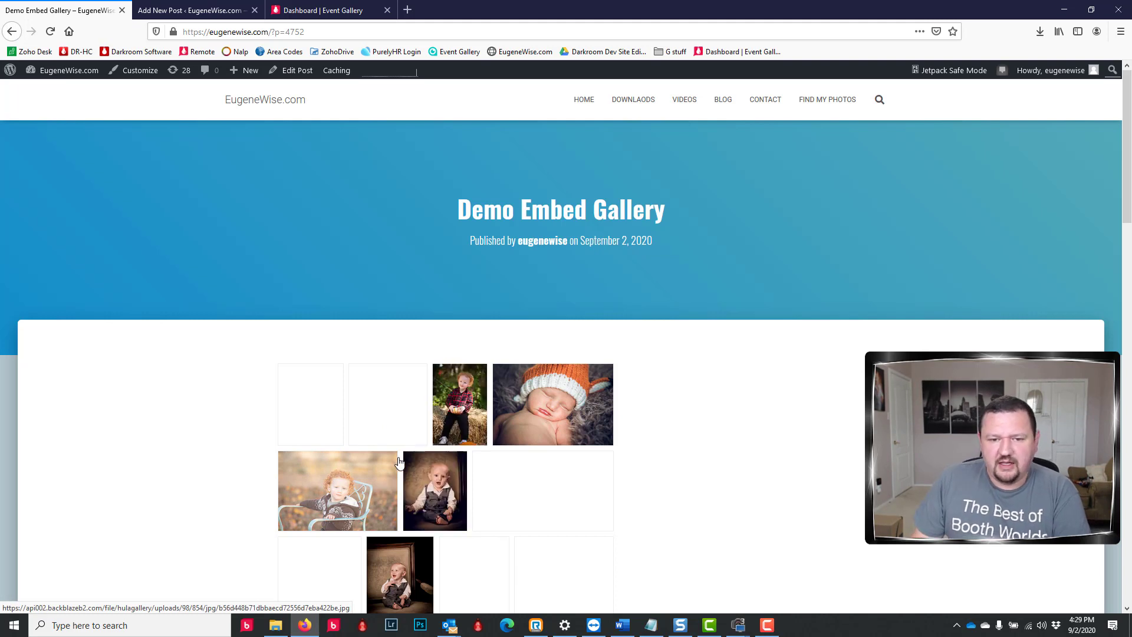
mouse_move(418, 420)
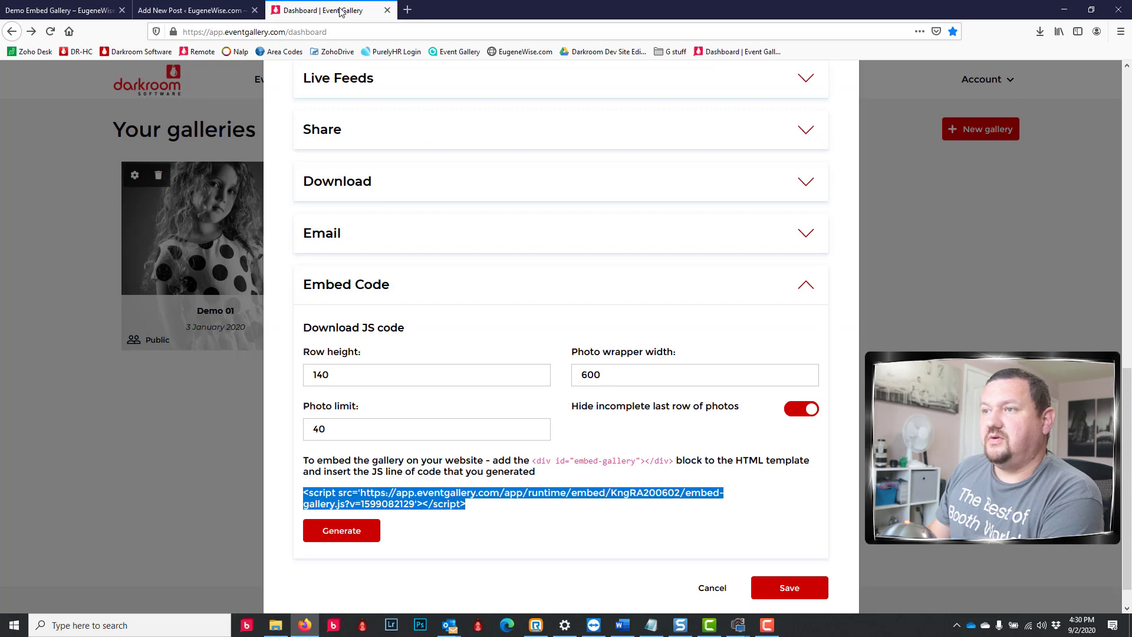
mouse_move(241, 30)
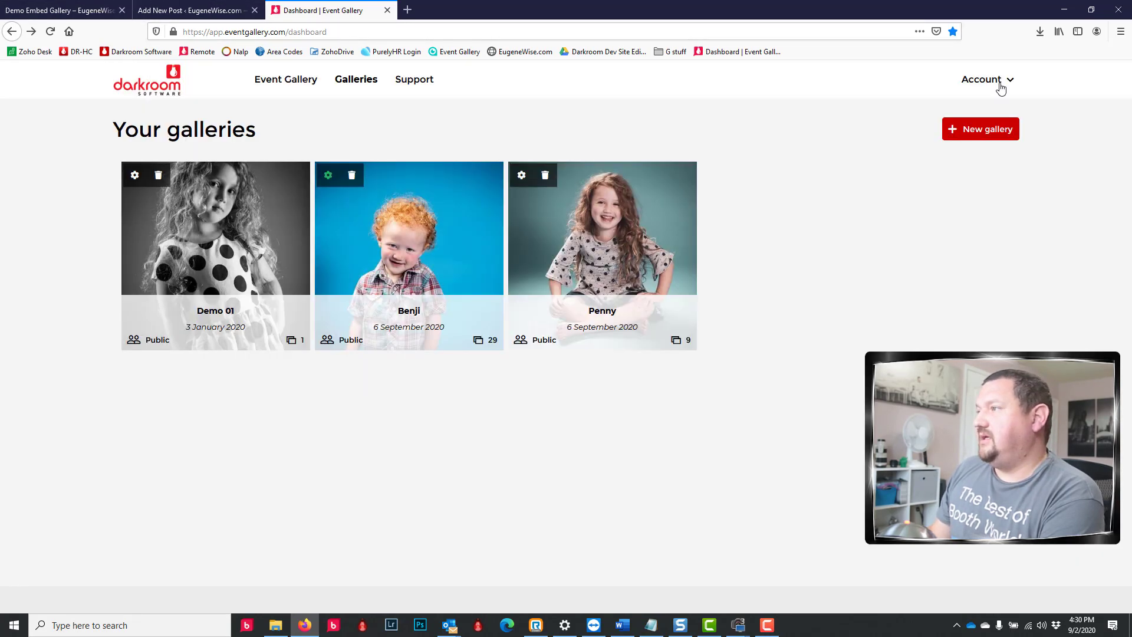
Open the wise.photo client site from the Account dropdown, showing Penny, Benji and Demo 01
left_click(981, 81)
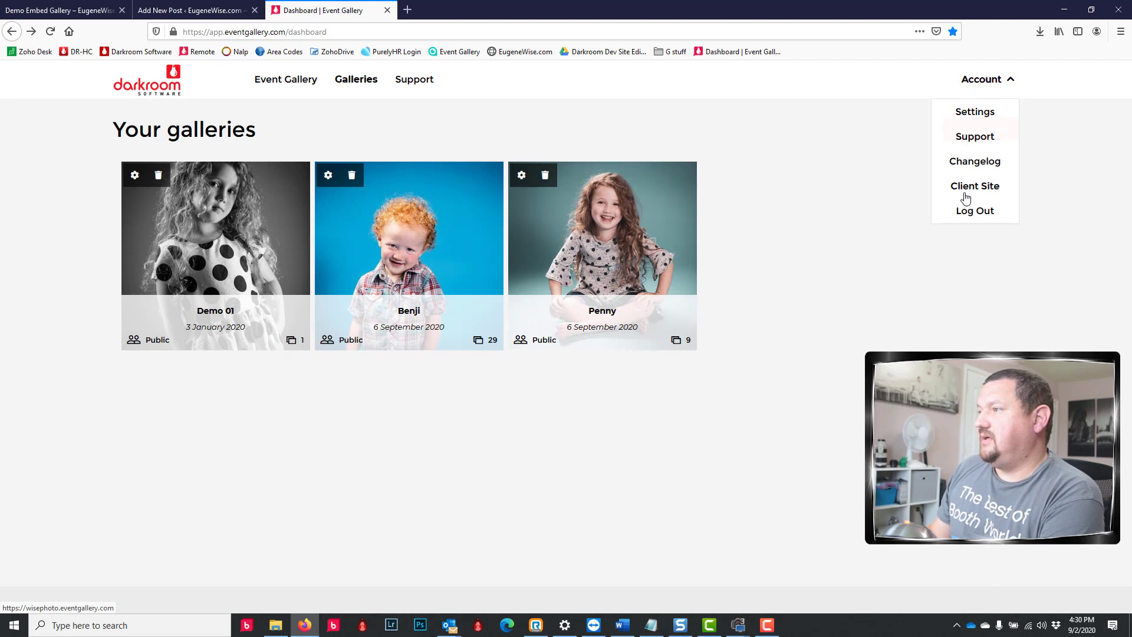
left_click(974, 187)
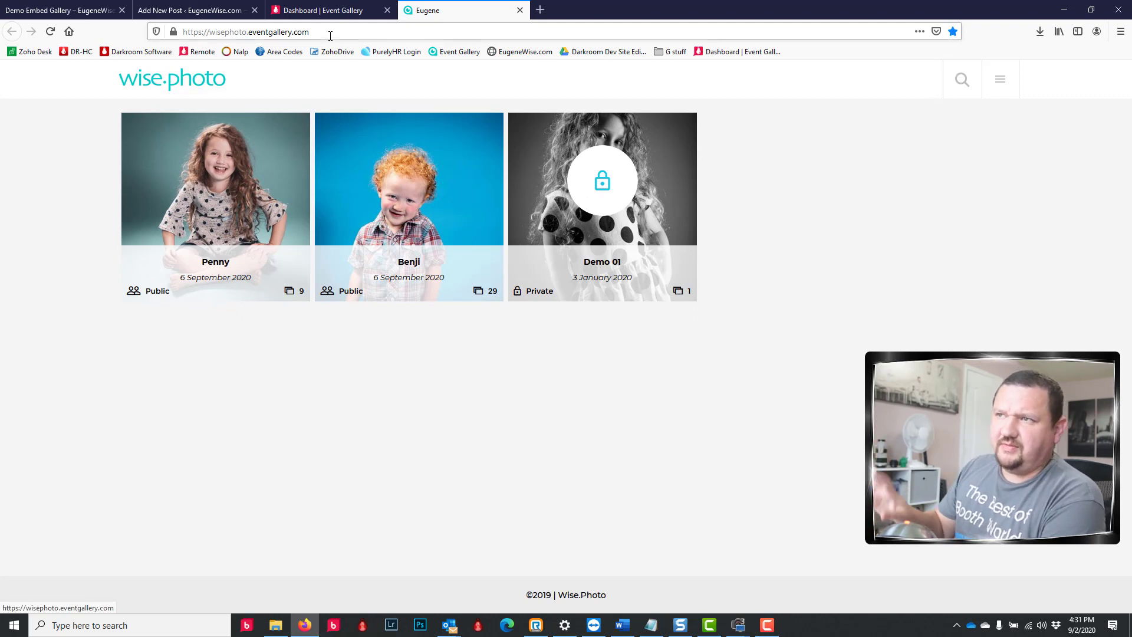
Select the client site's URL, check the post's loaded photo grid, and return to the post editor
left_click(269, 31)
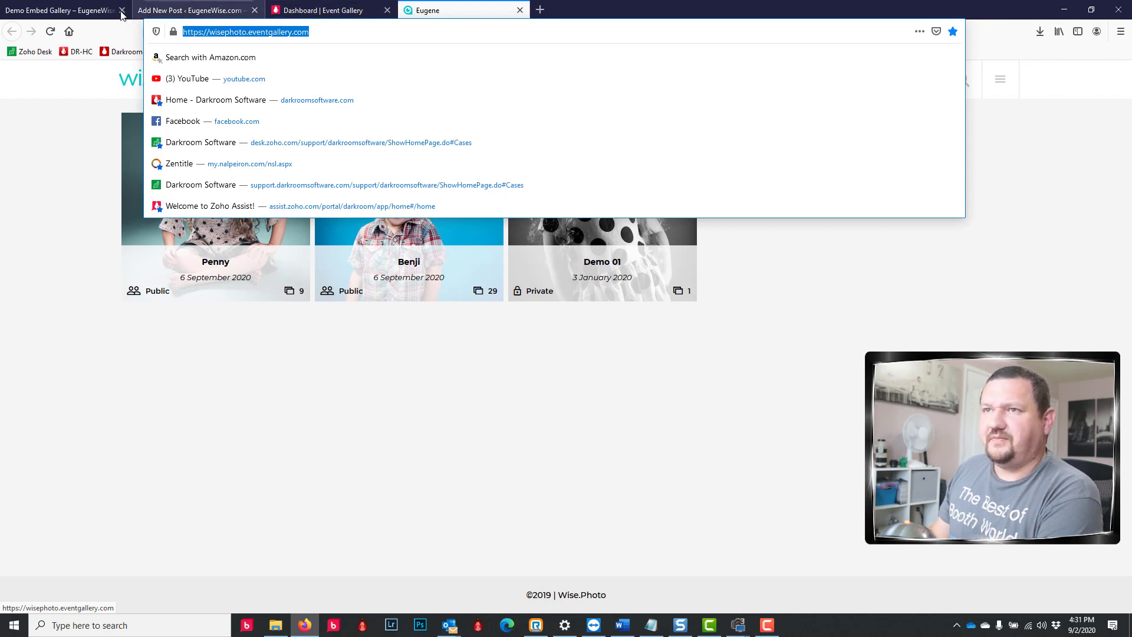
left_click(59, 10)
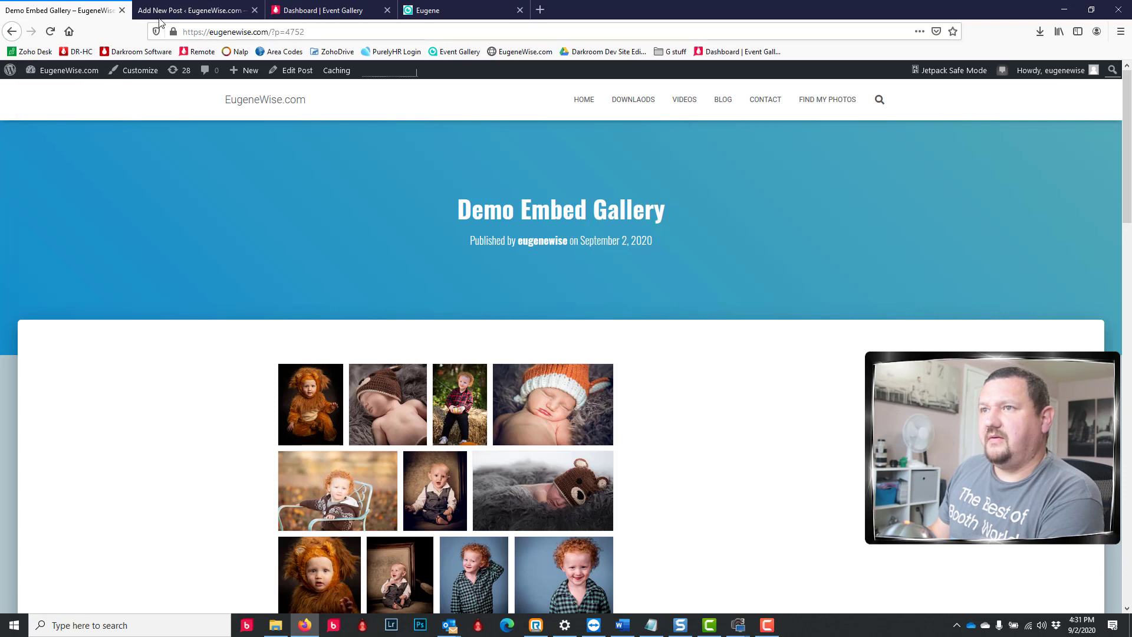
left_click(195, 11)
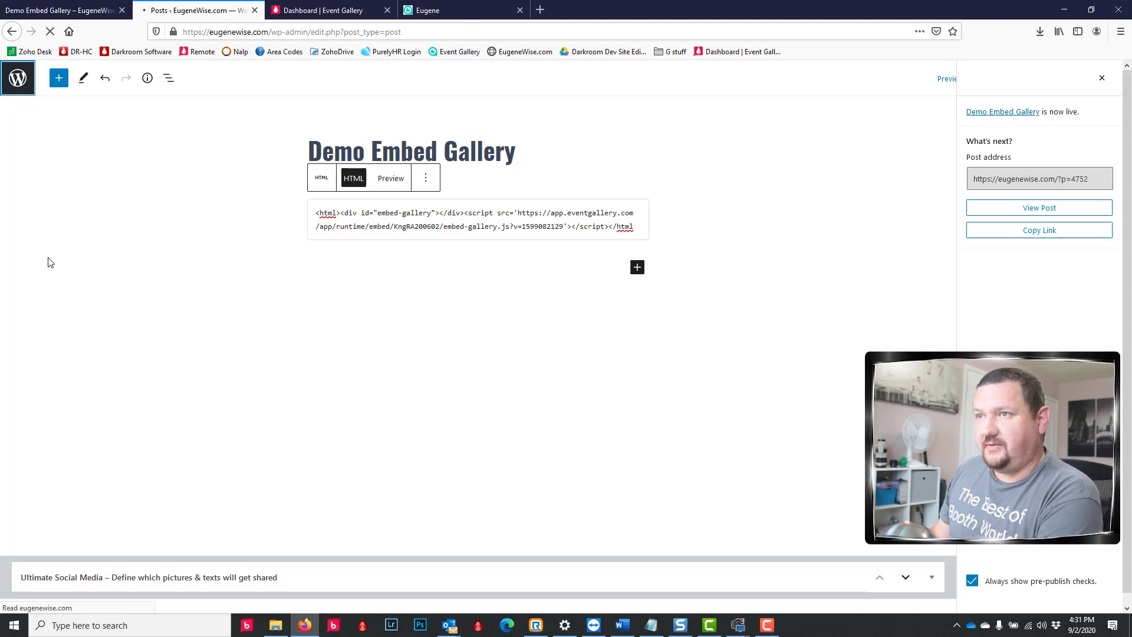
Review the Find My Photos custom link in Appearance > Menus, then follow it to the wise.photo client site
left_click(188, 10)
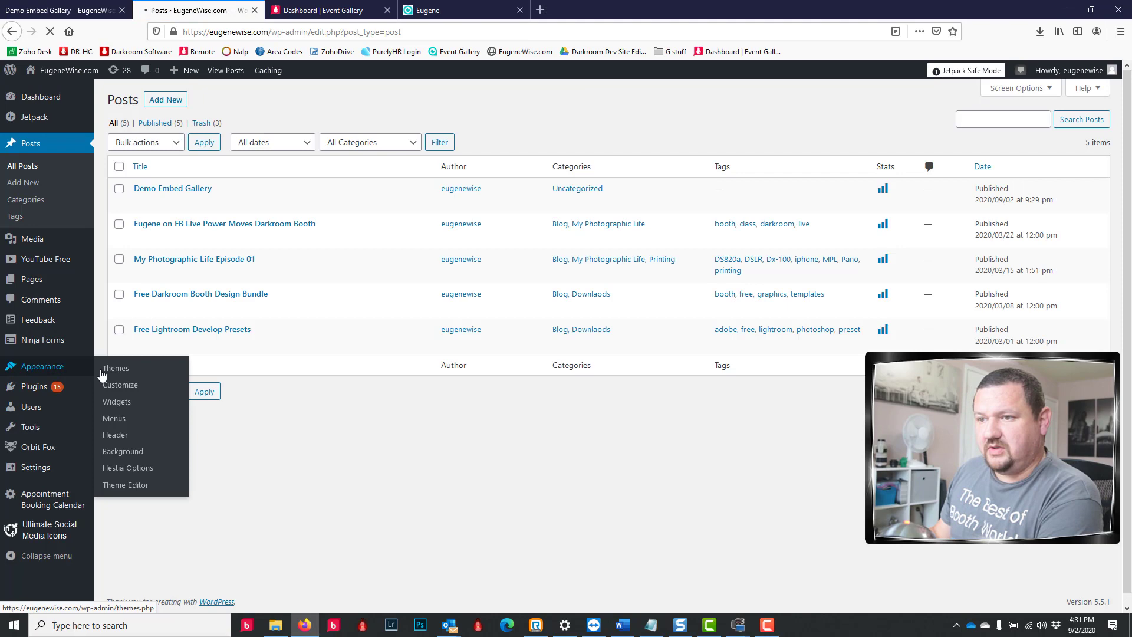
left_click(115, 368)
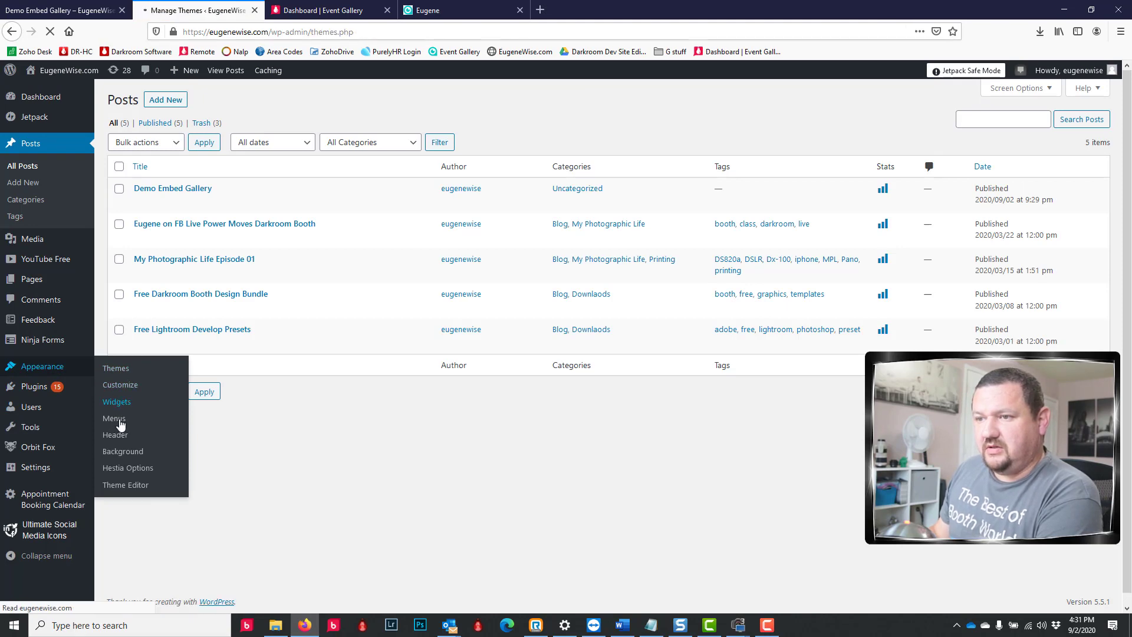
left_click(114, 417)
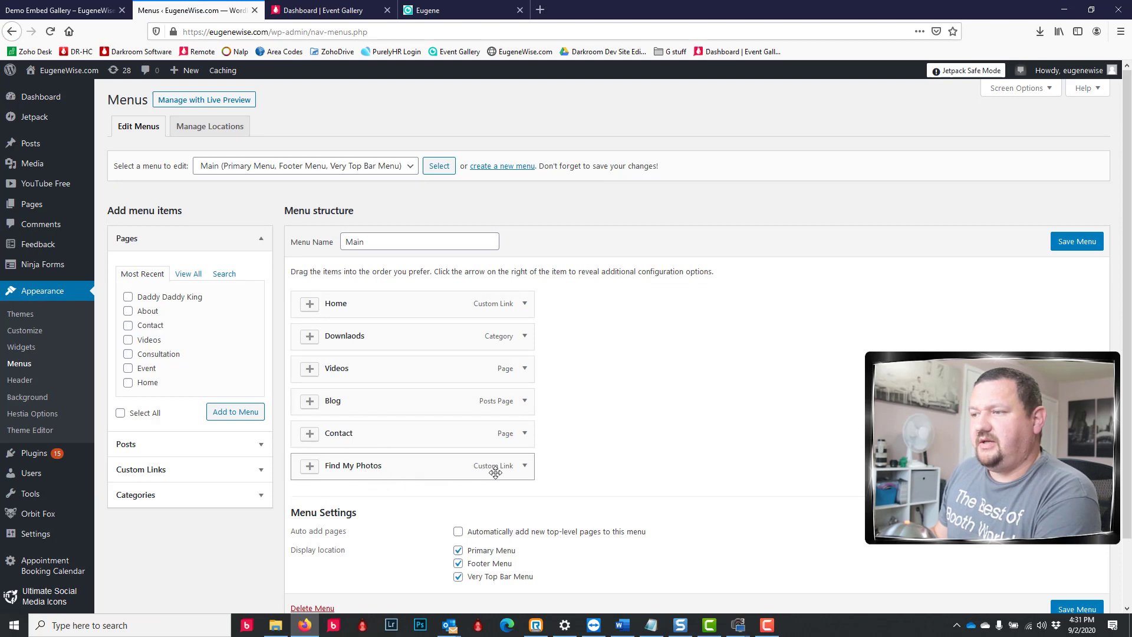
left_click(524, 466)
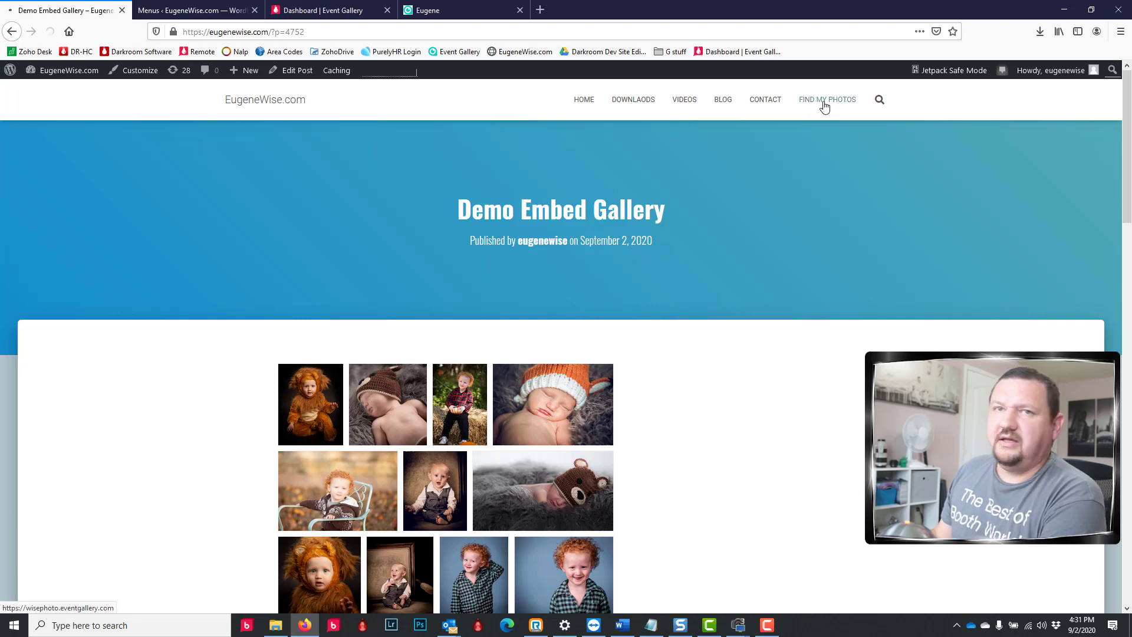
left_click(828, 99)
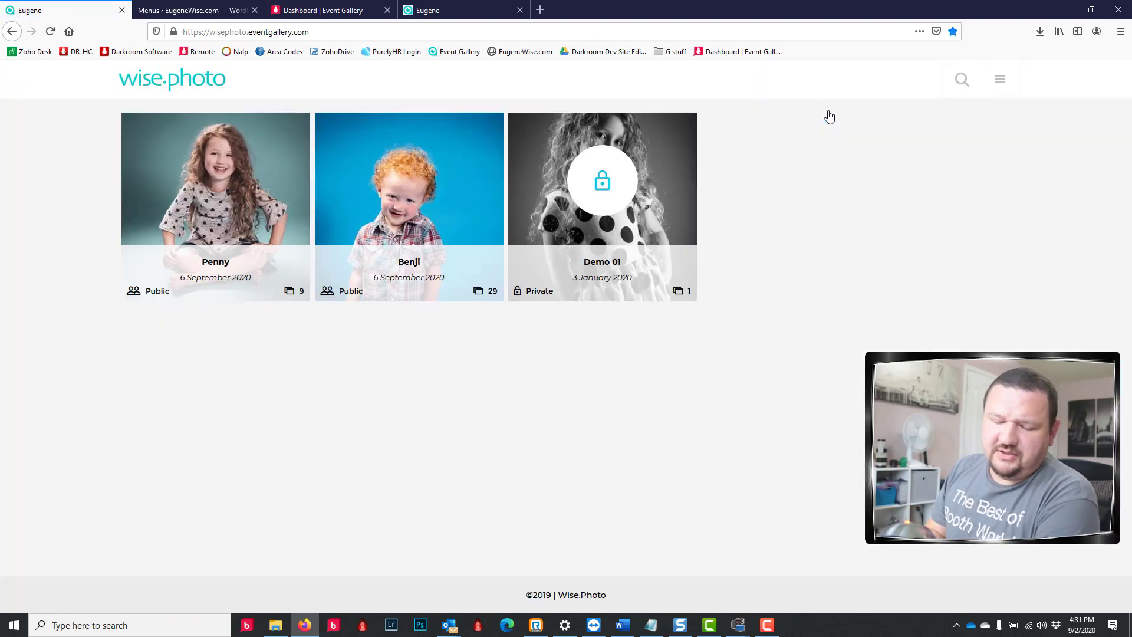